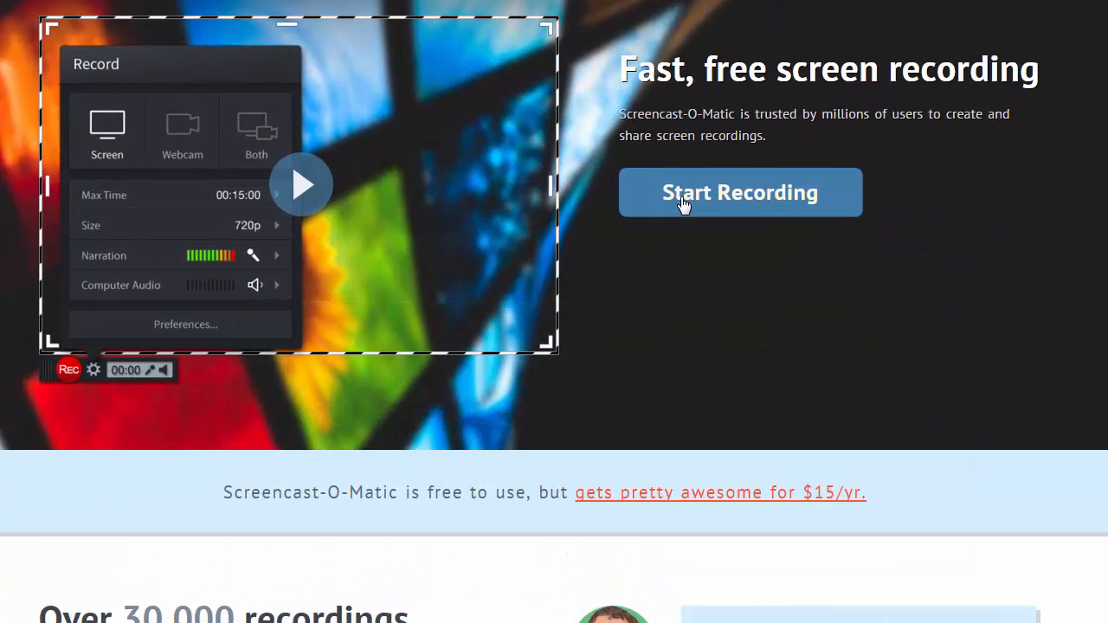
- Launch the in-browser recorder from the homepage so the capture frame and webcam preview appear
left_click(740, 193)
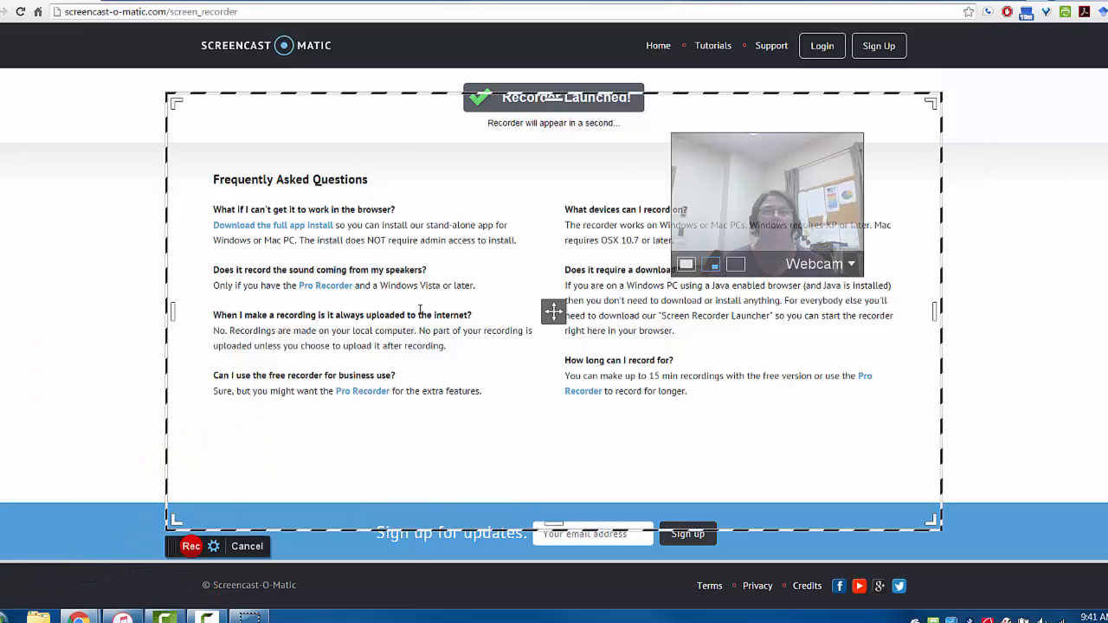
- Review the recording options and drag the frame corner to shrink the capture area
left_click(213, 546)
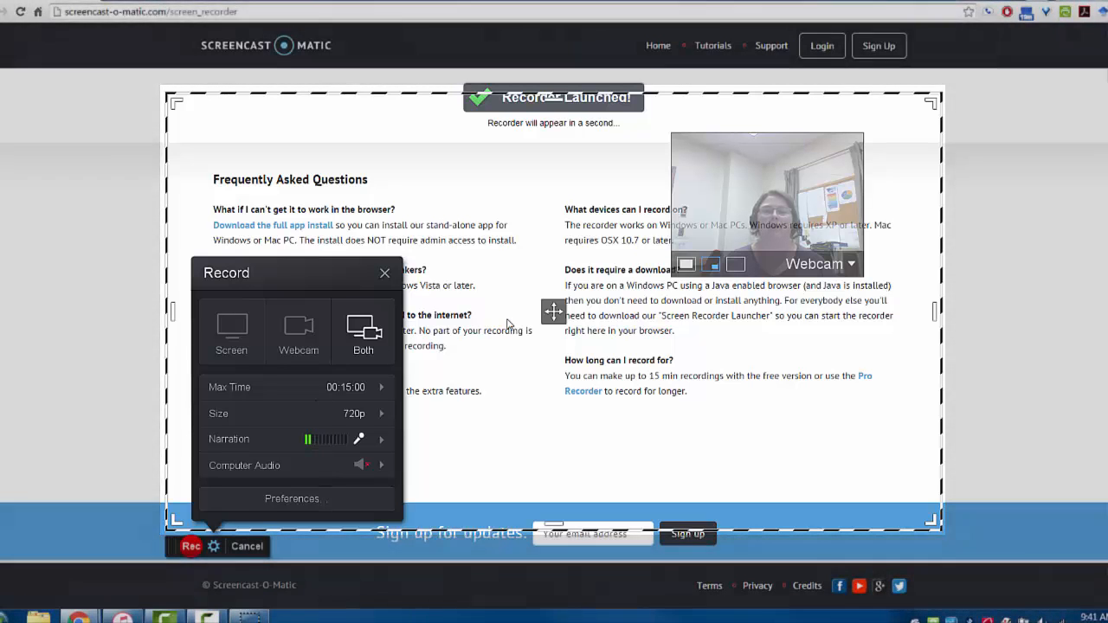
left_click(384, 272)
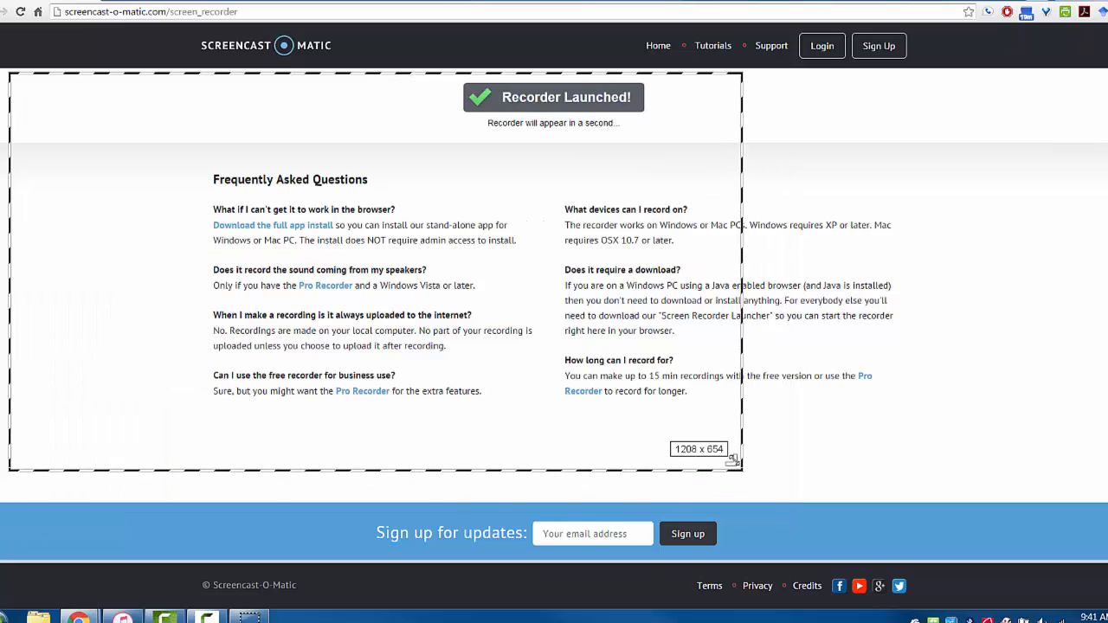
left_click_drag(732, 459, 400, 434)
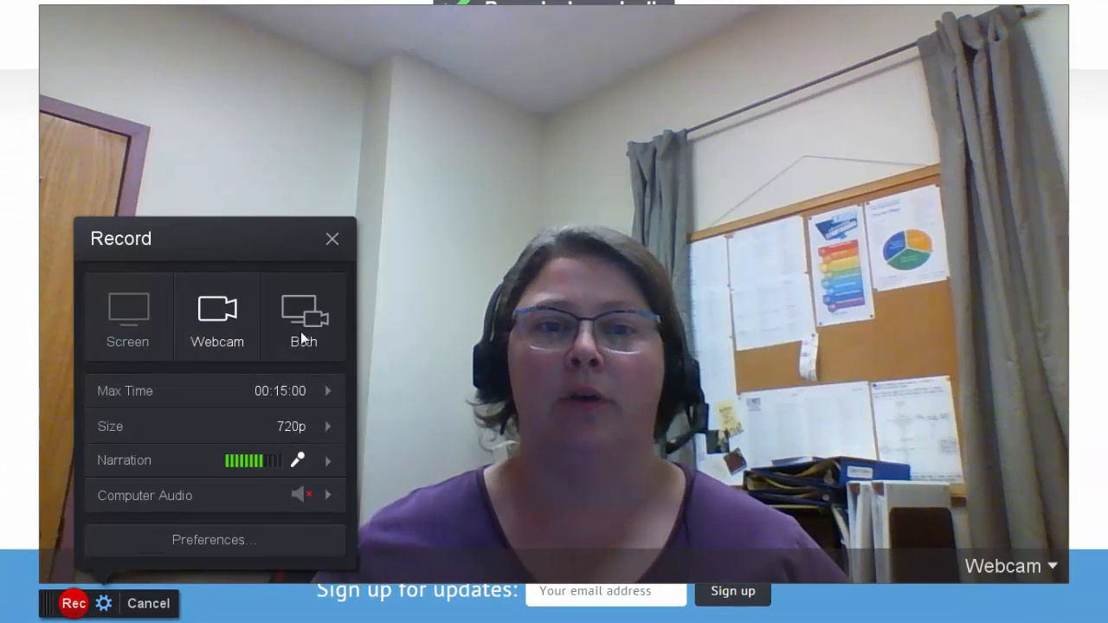
- Switch to combined screen-and-webcam capture, position the frame over the page and start recording
left_click(72, 603)
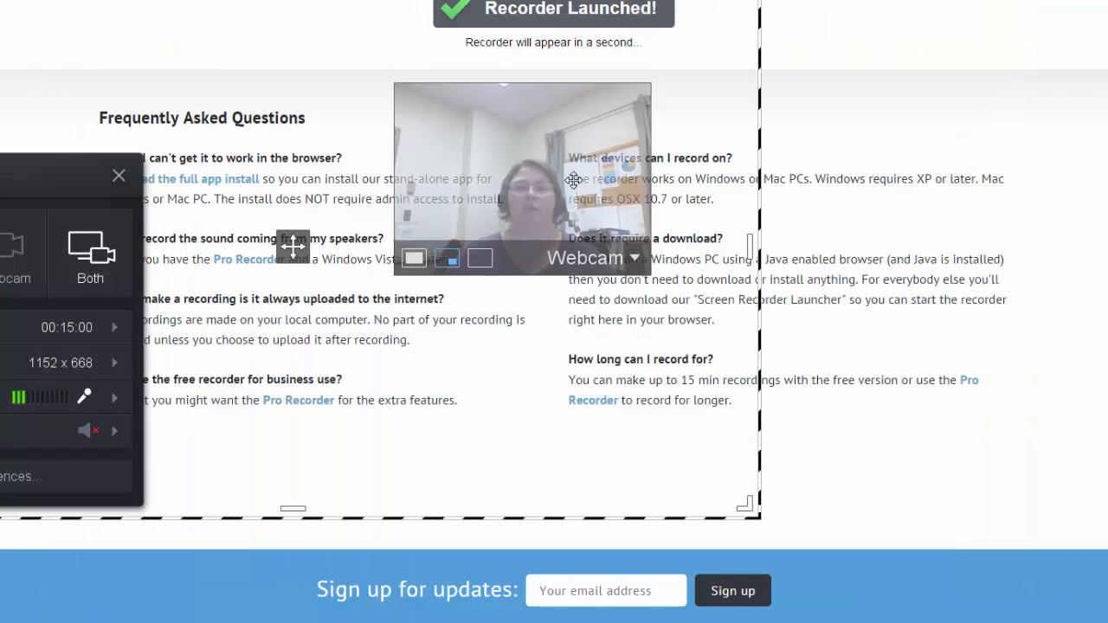
left_click_drag(523, 181, 586, 385)
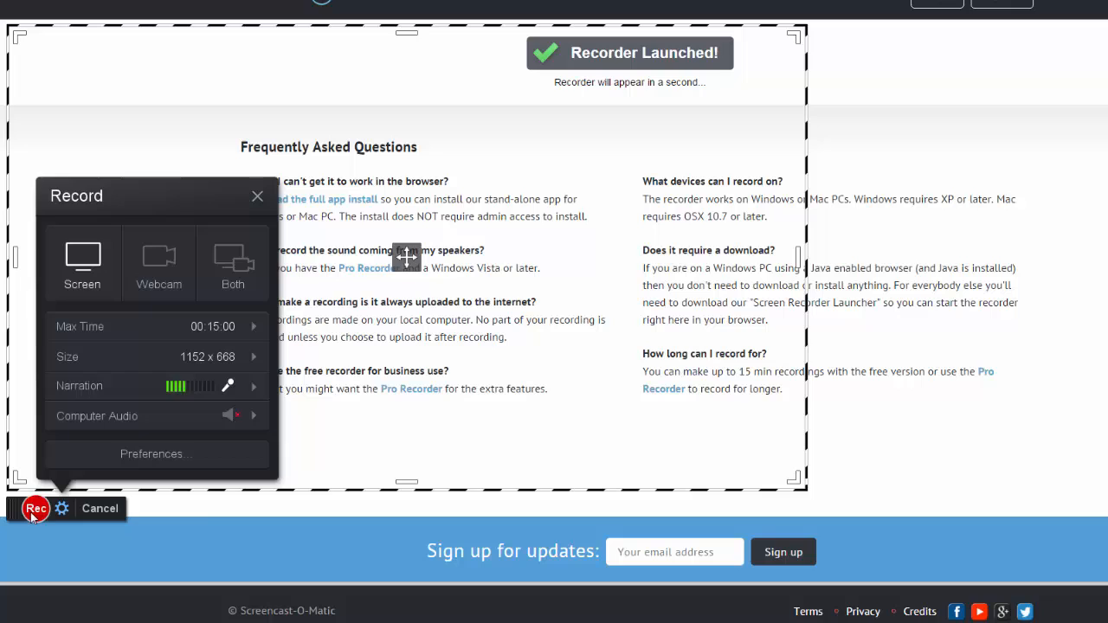
left_click(36, 508)
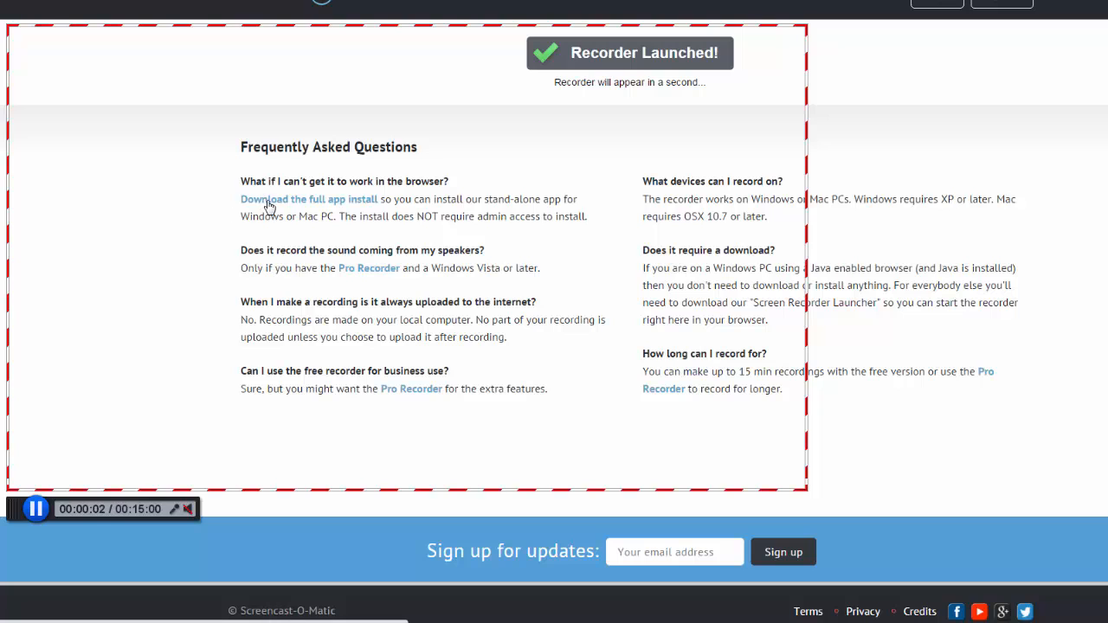
- Record following the full-app download link, then pause the clip at about 16 seconds
left_click(308, 199)
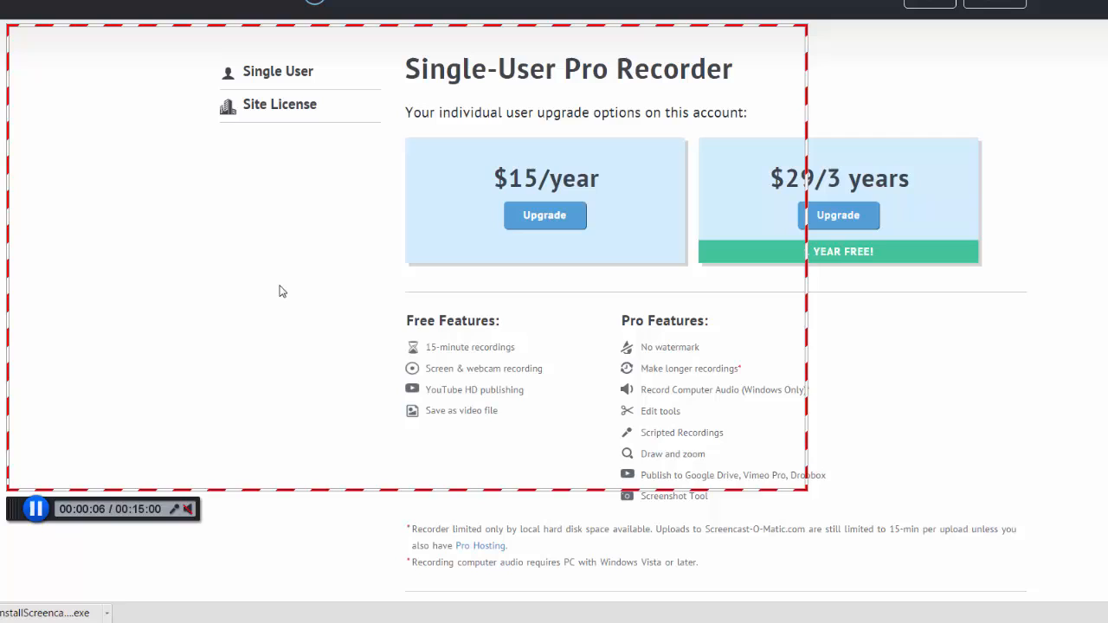
mouse_move(463, 391)
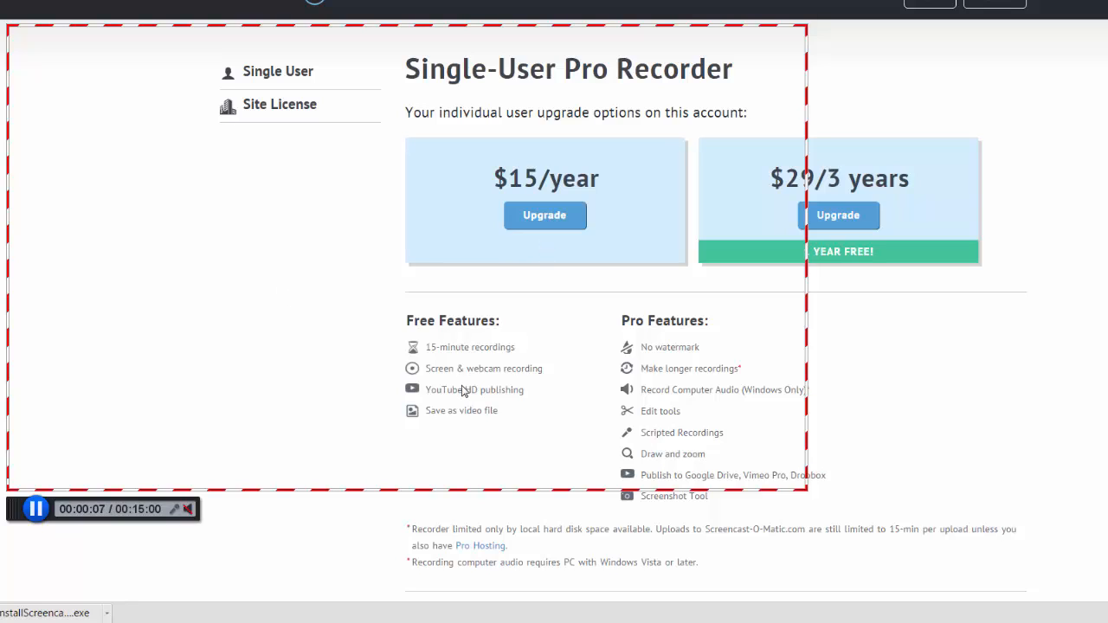
mouse_move(316, 210)
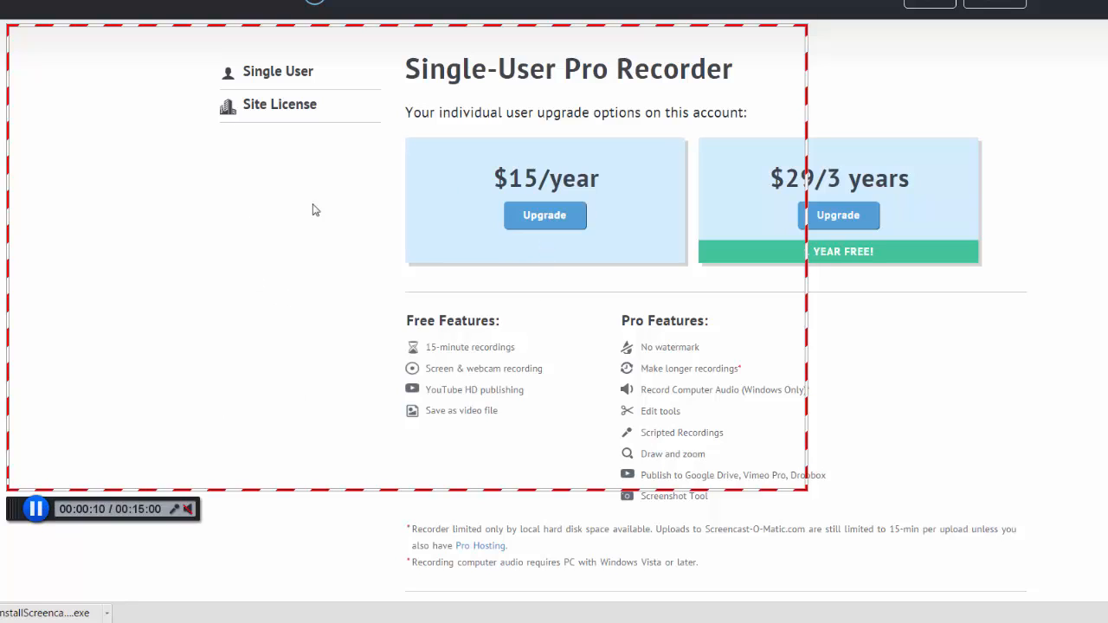
mouse_move(263, 269)
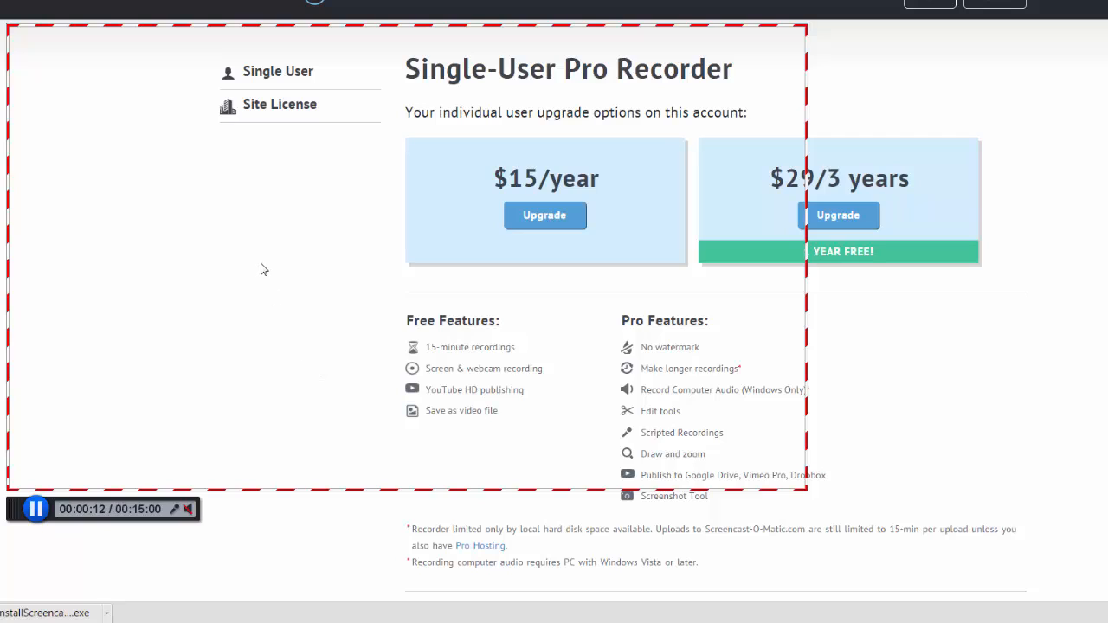
mouse_move(317, 286)
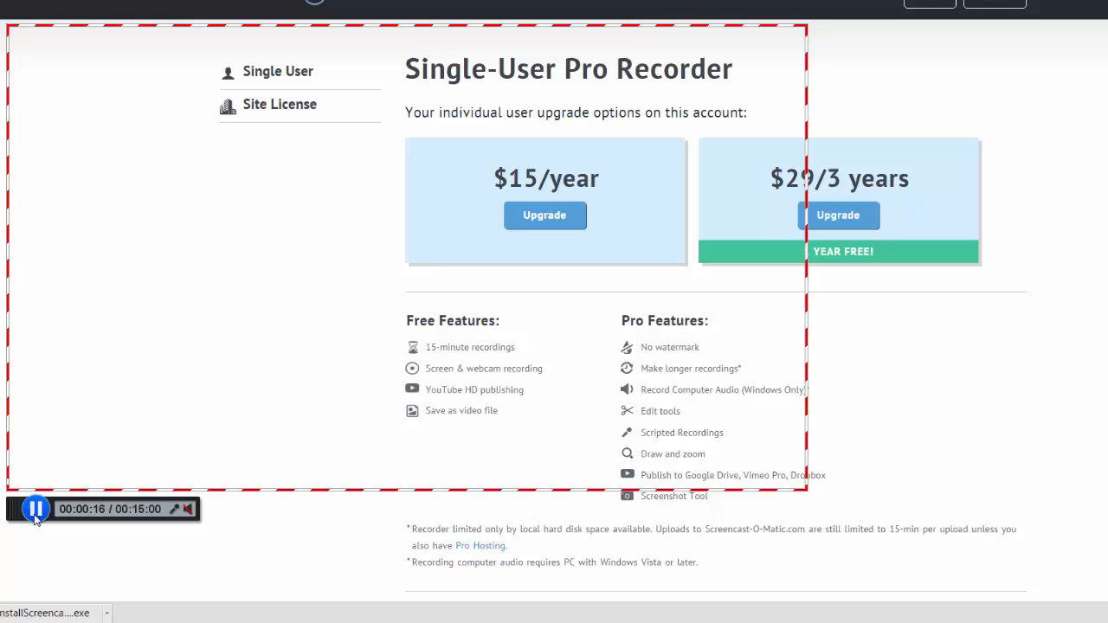
left_click(36, 508)
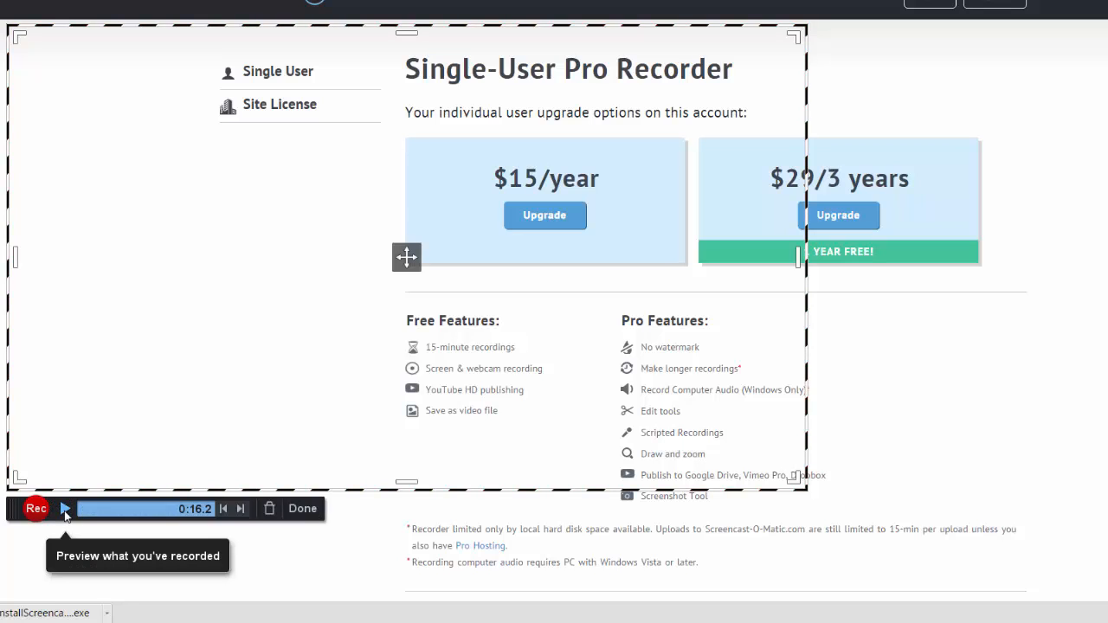
- Play back the 16-second test clip with click highlights visible
left_click(65, 508)
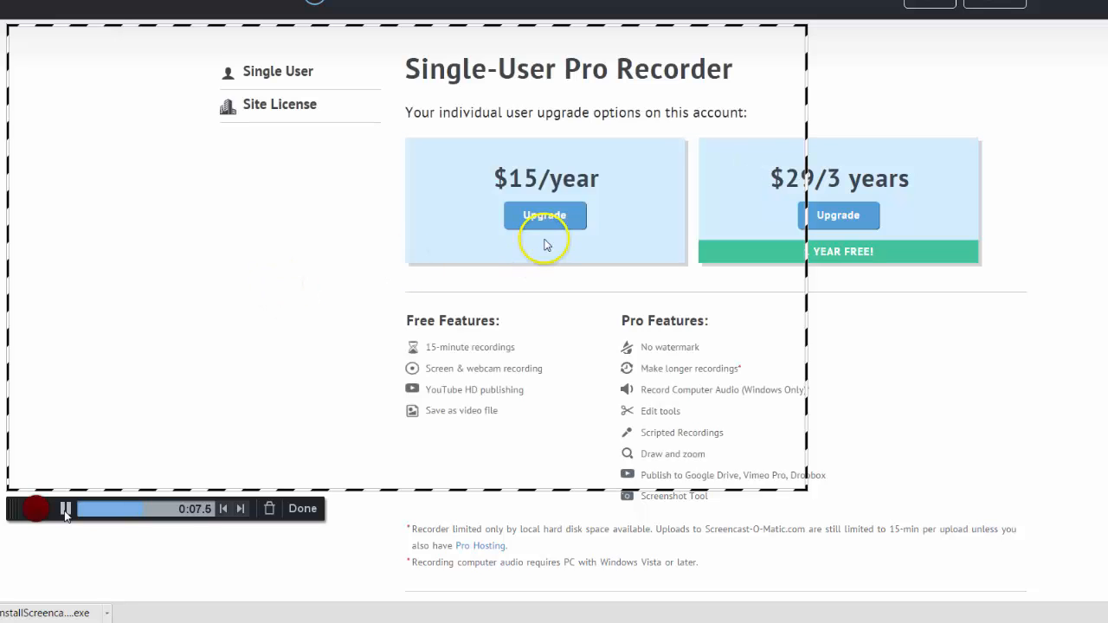
mouse_move(271, 295)
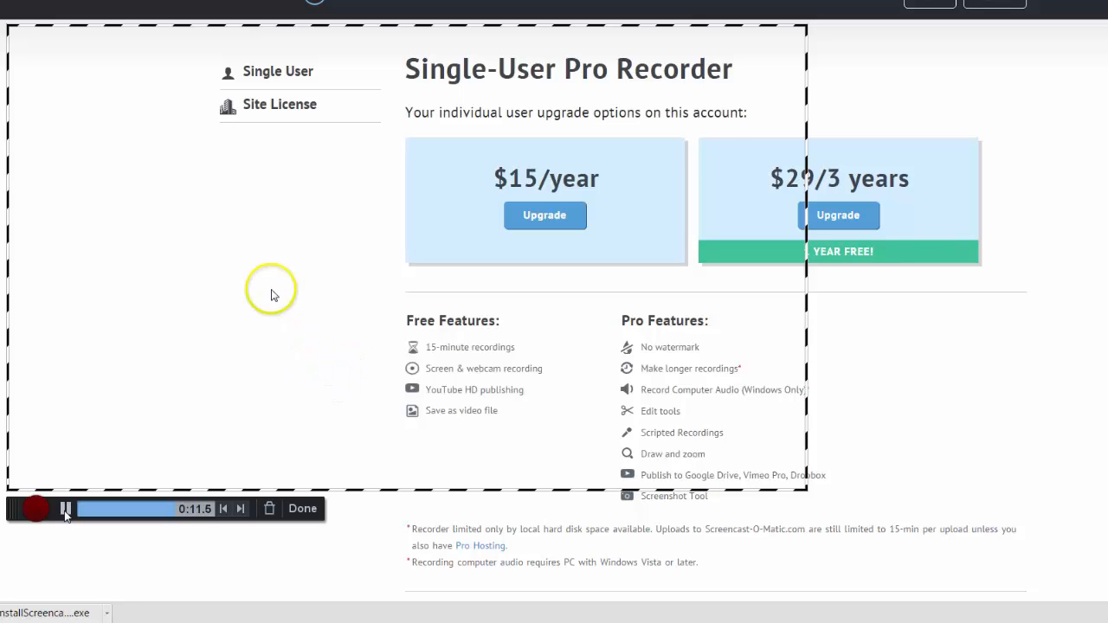
mouse_move(444, 182)
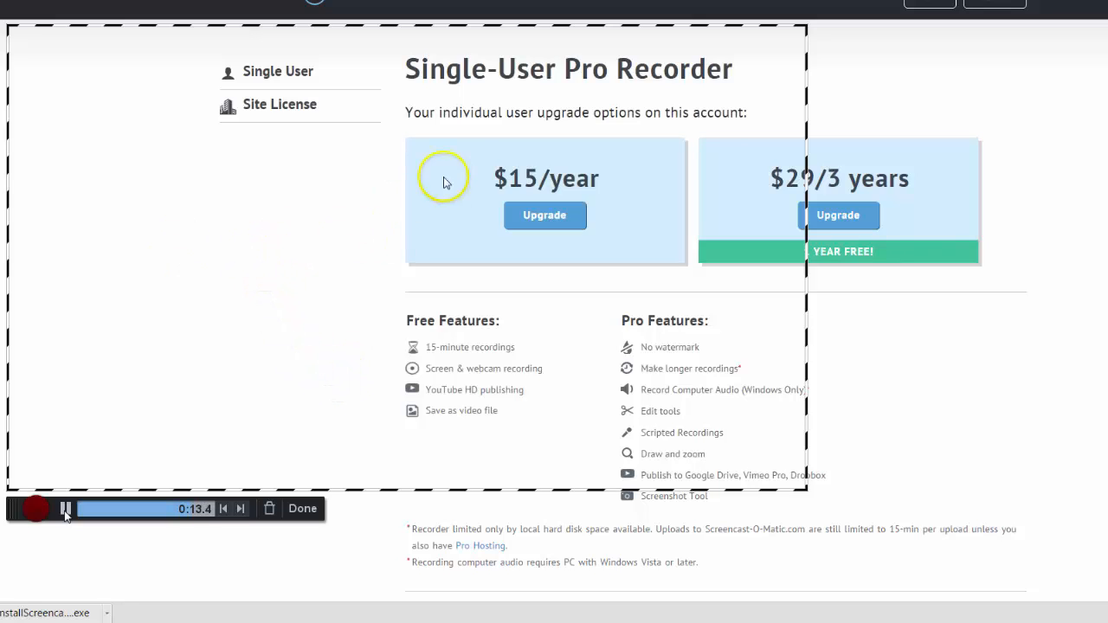
mouse_move(84, 437)
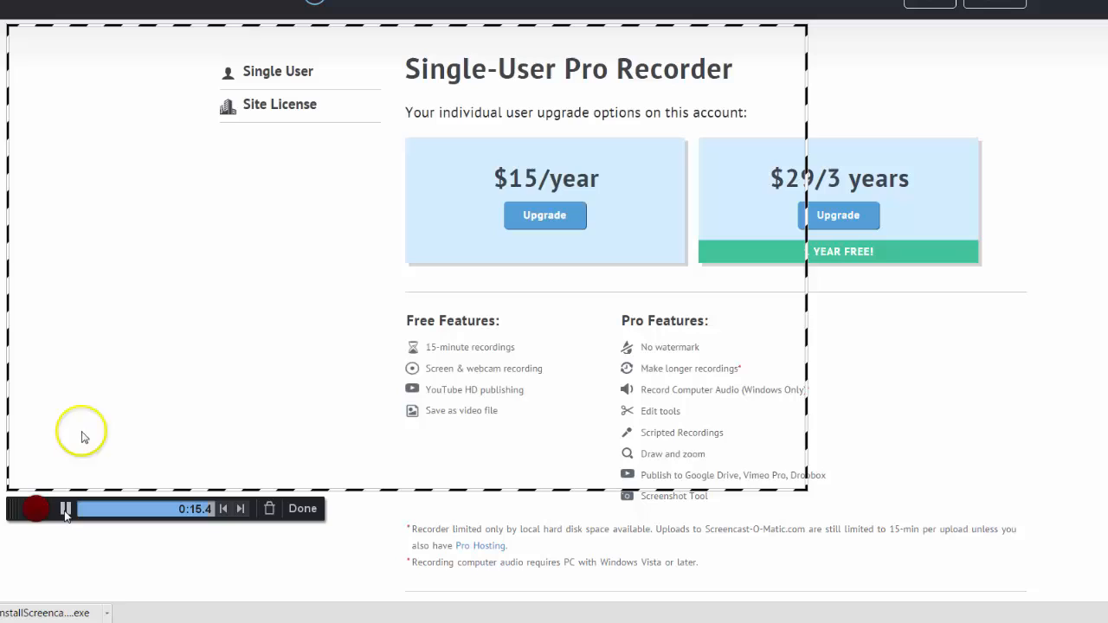
mouse_move(99, 487)
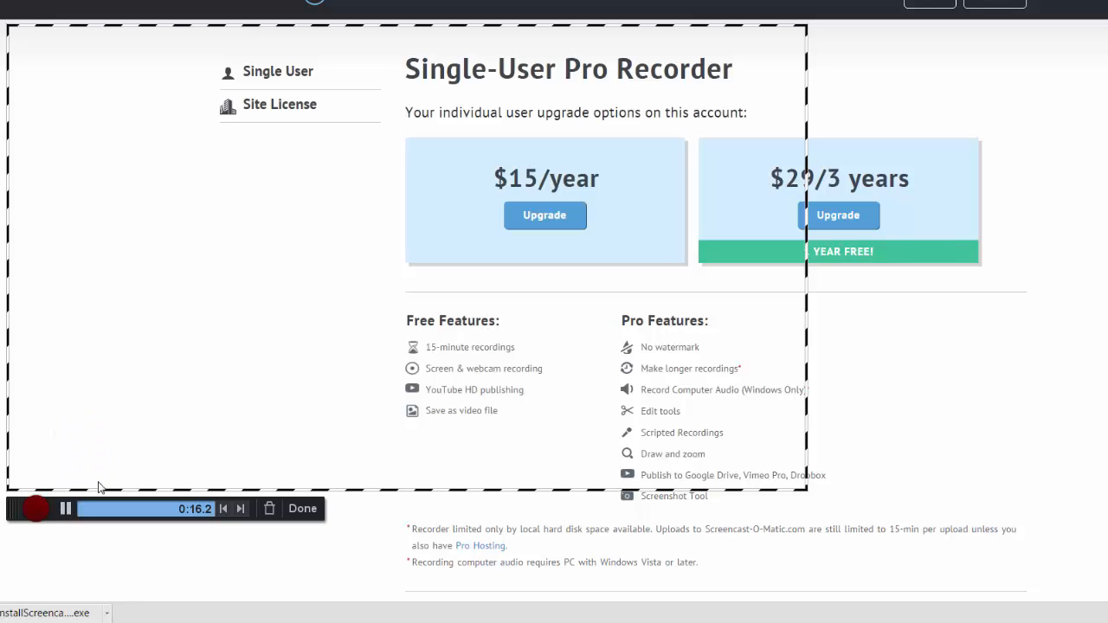
mouse_move(95, 502)
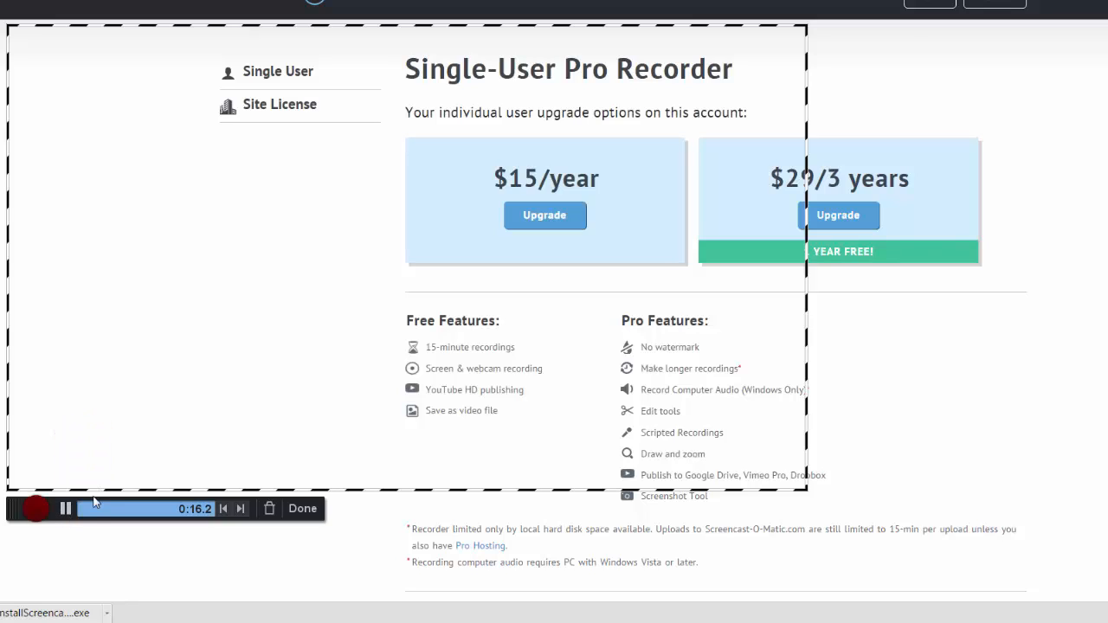
mouse_move(490, 336)
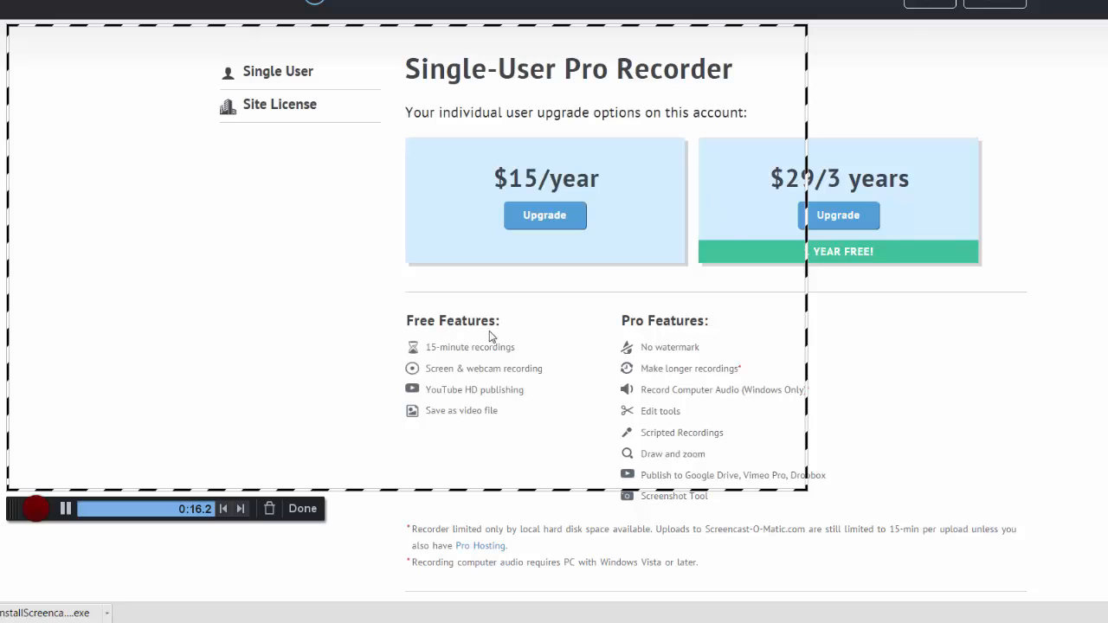
mouse_move(215, 293)
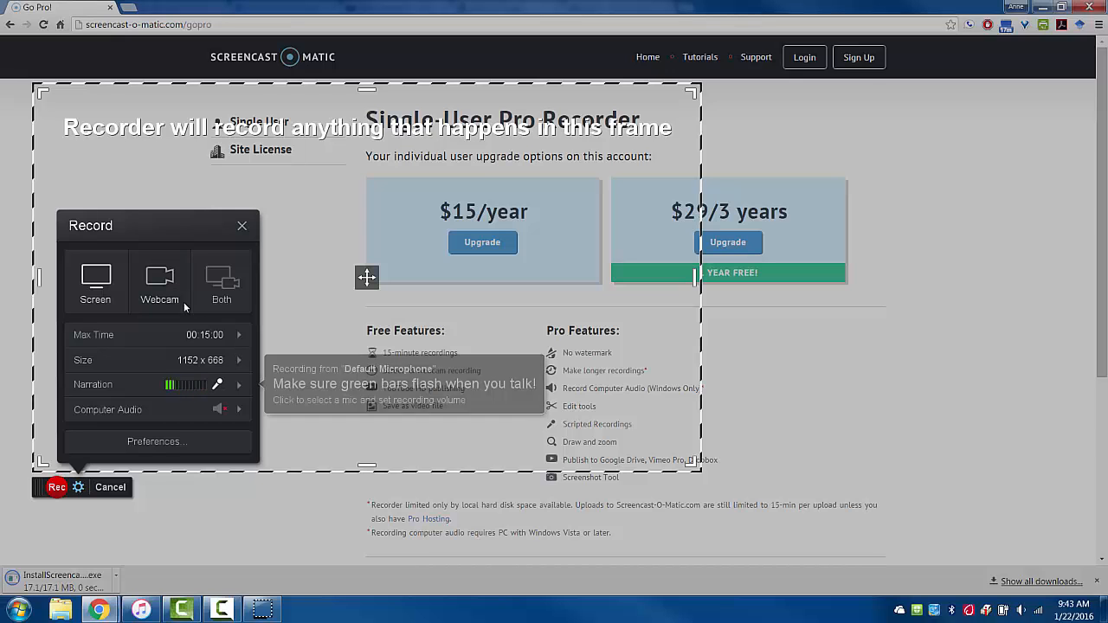
- Record a roughly 4-second webcam-only clip, pausing once, and finish it for review
left_click(159, 282)
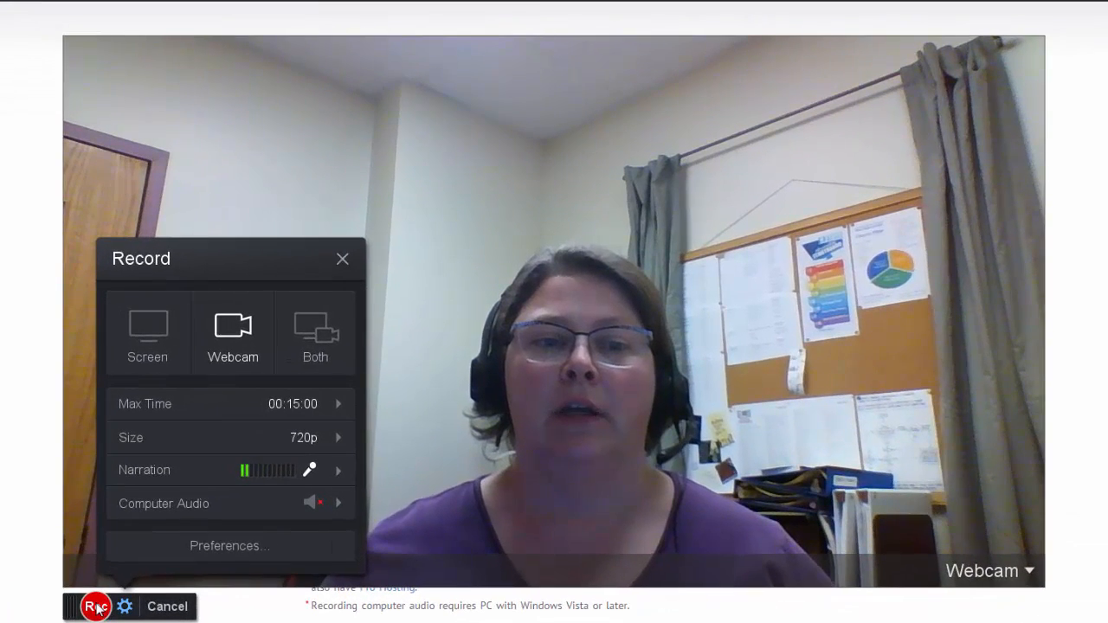
mouse_move(233, 333)
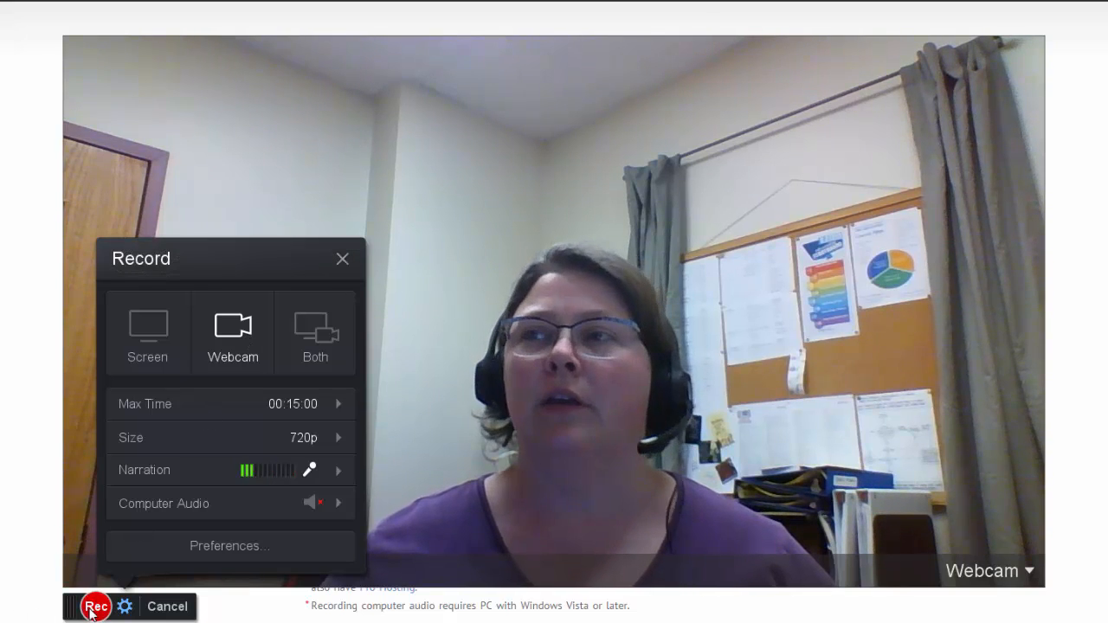
left_click(96, 606)
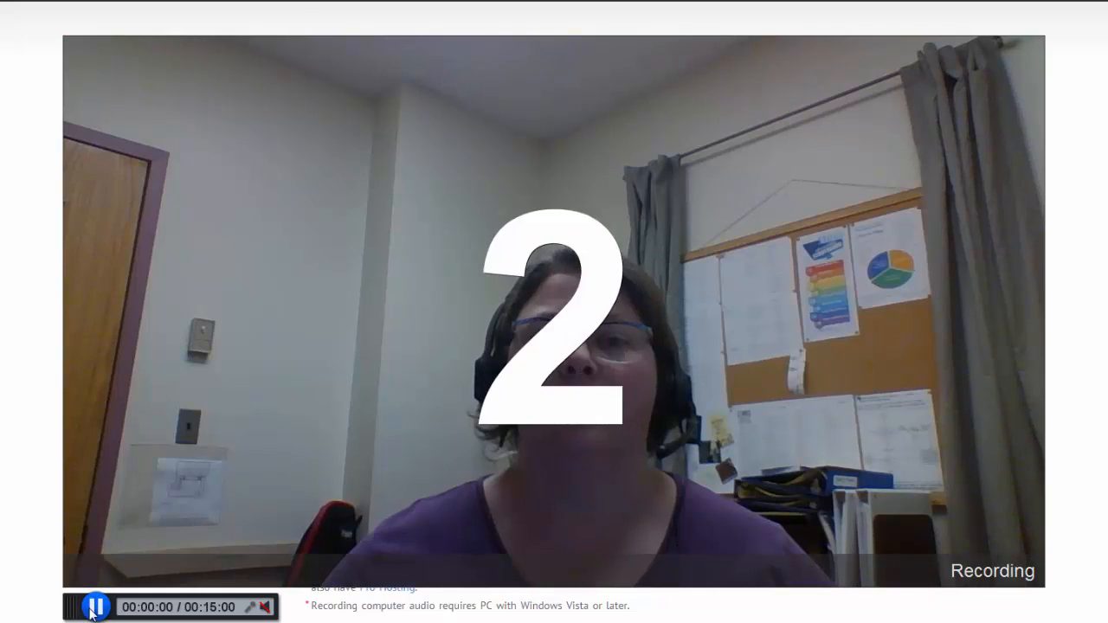
left_click(94, 606)
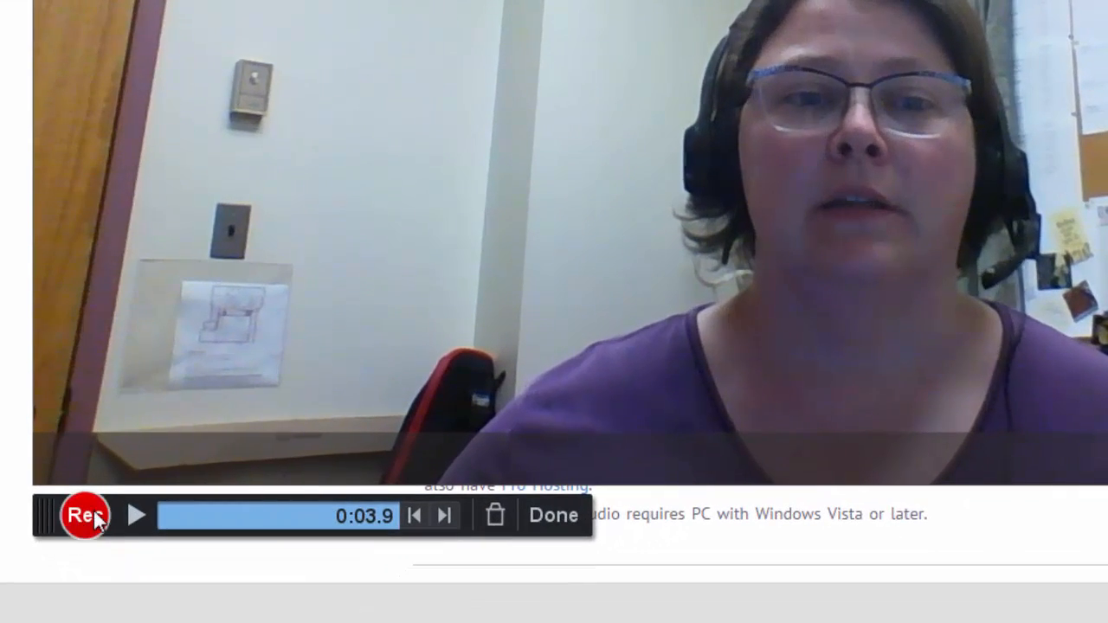
left_click(137, 514)
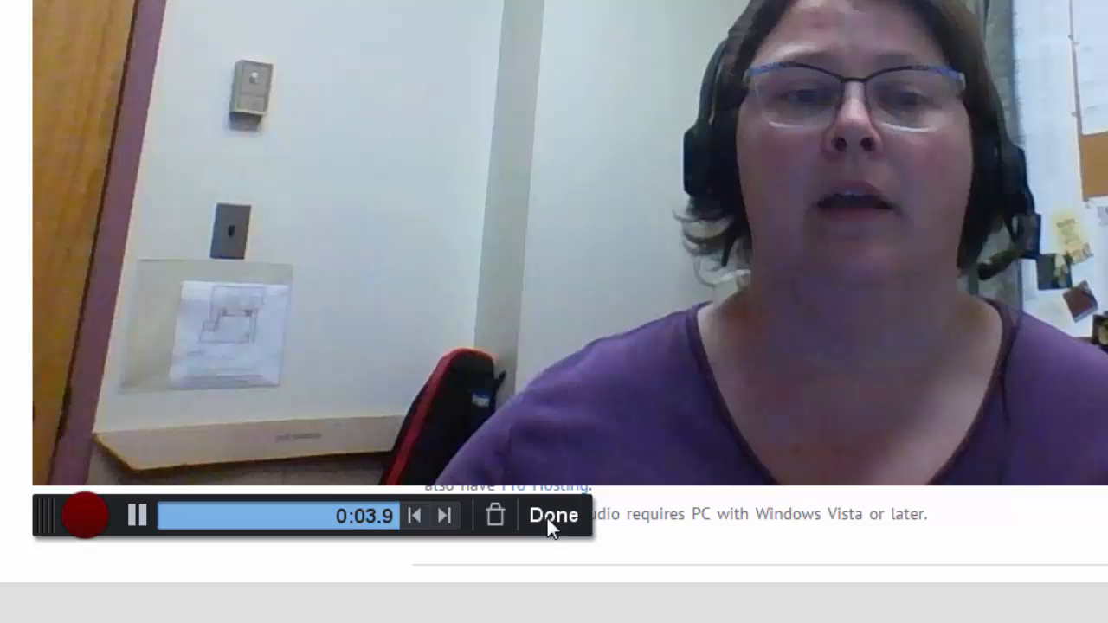
left_click(554, 515)
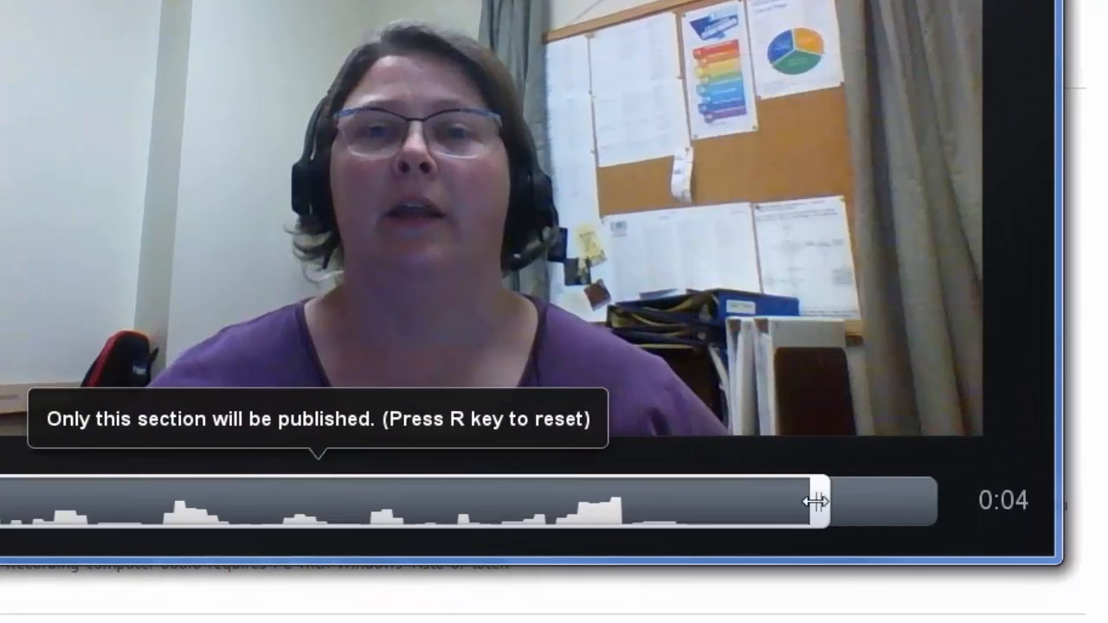
- Trim the tail off the timeline and choose Upload to YouTube as the publish target
left_click_drag(818, 500, 714, 509)
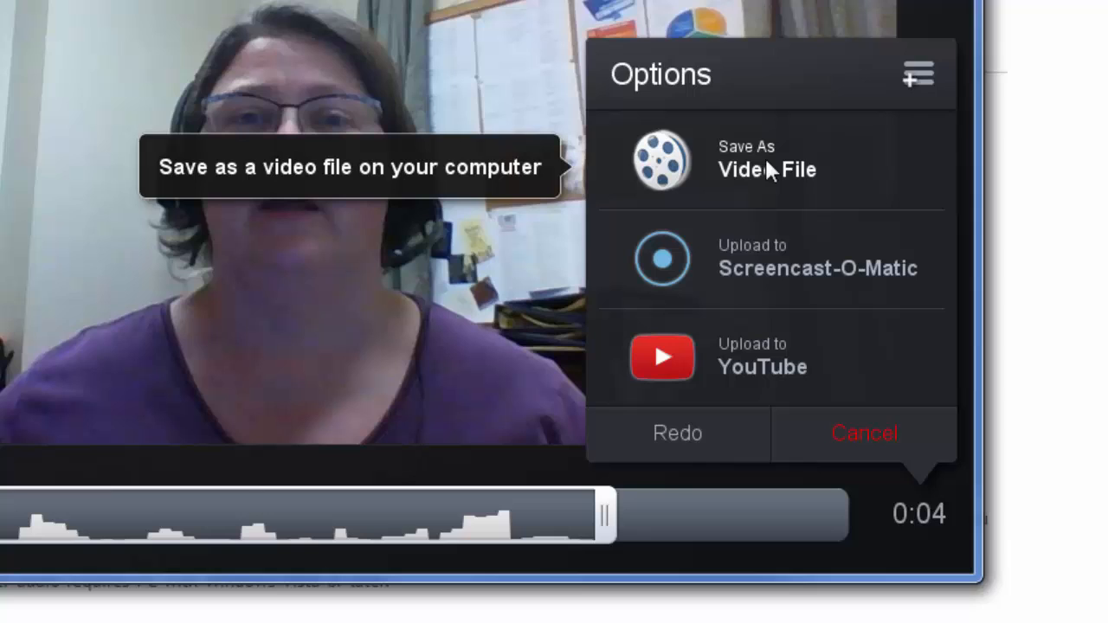
mouse_move(770, 273)
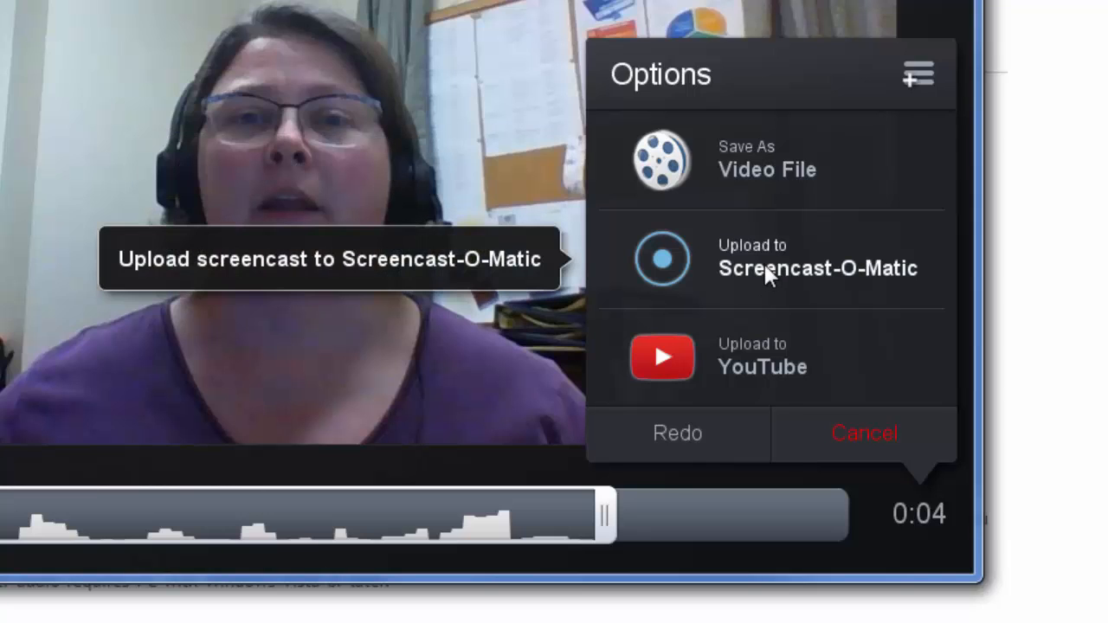
mouse_move(772, 266)
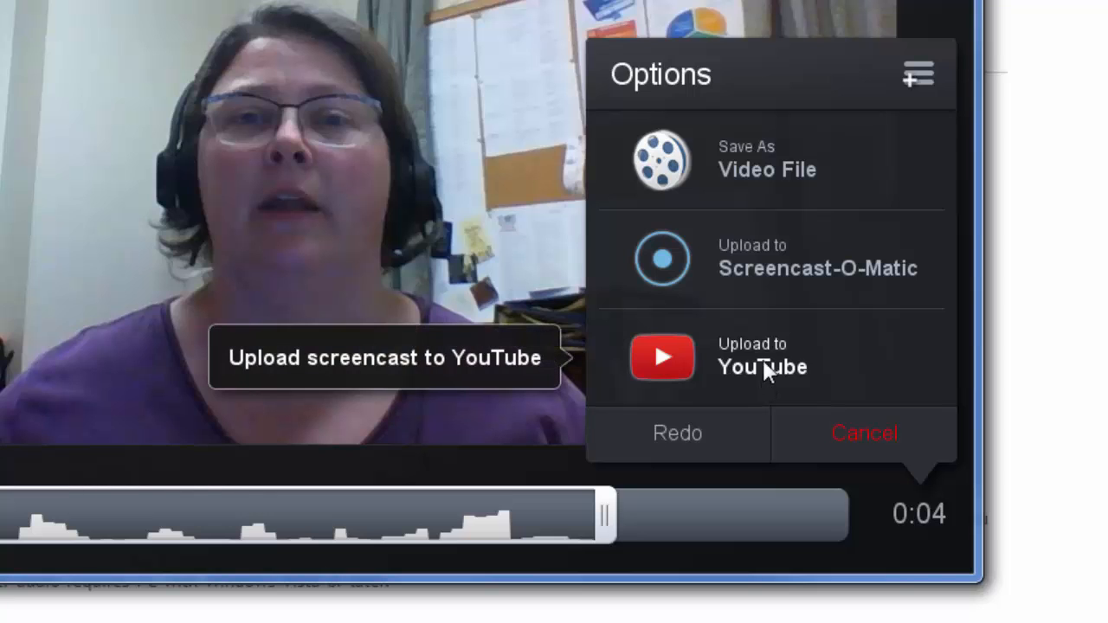
left_click(761, 357)
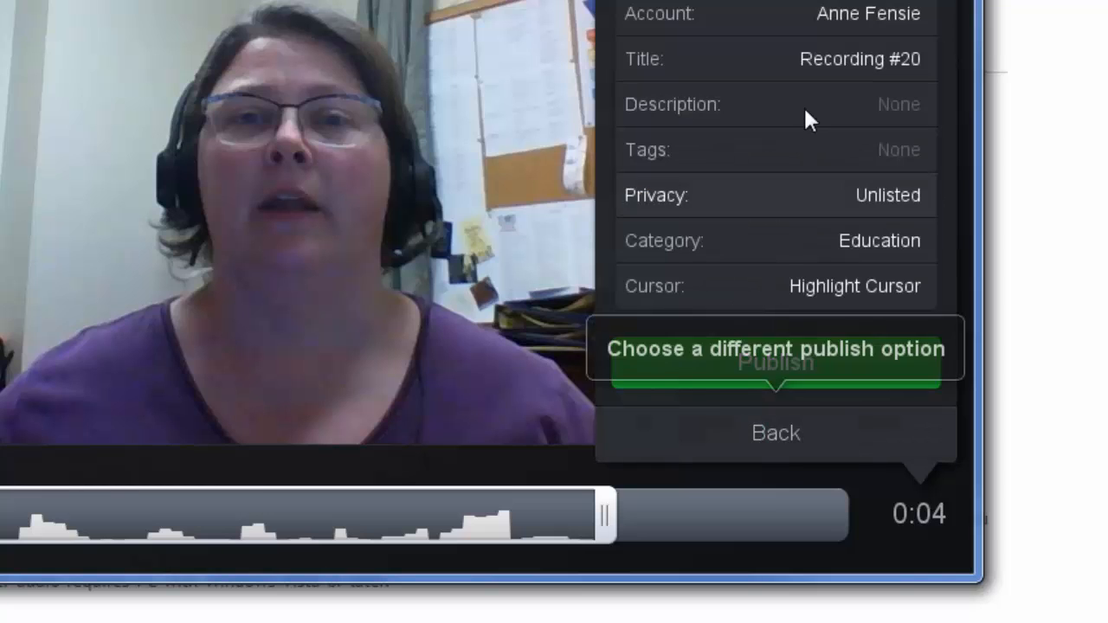
mouse_move(848, 20)
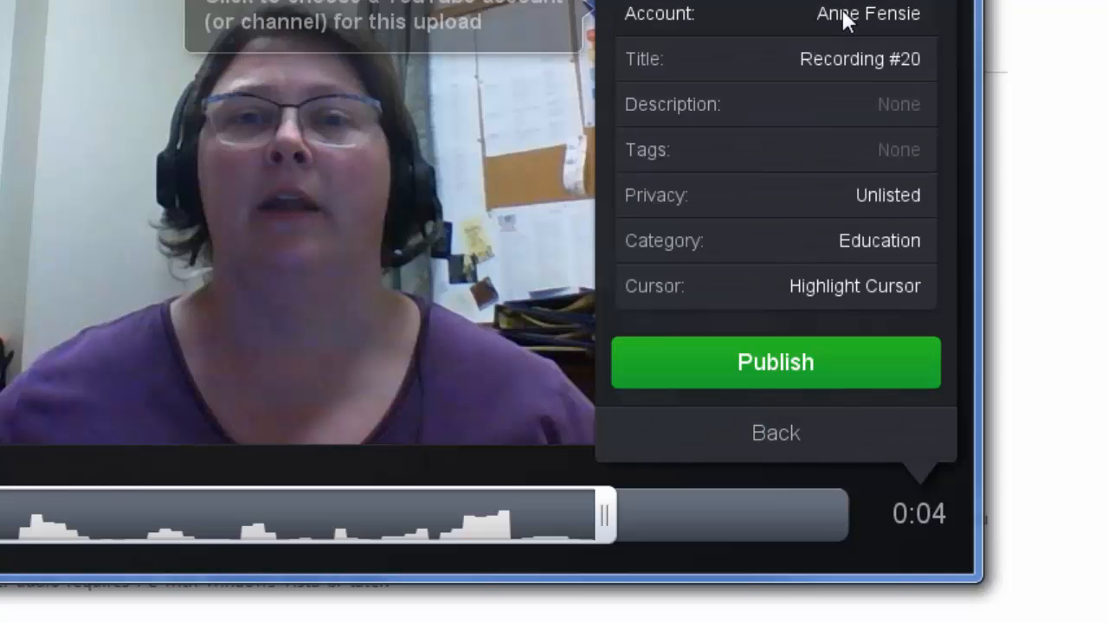
- Add a new YouTube account for the upload, handing sign-in to the web browser
left_click(868, 14)
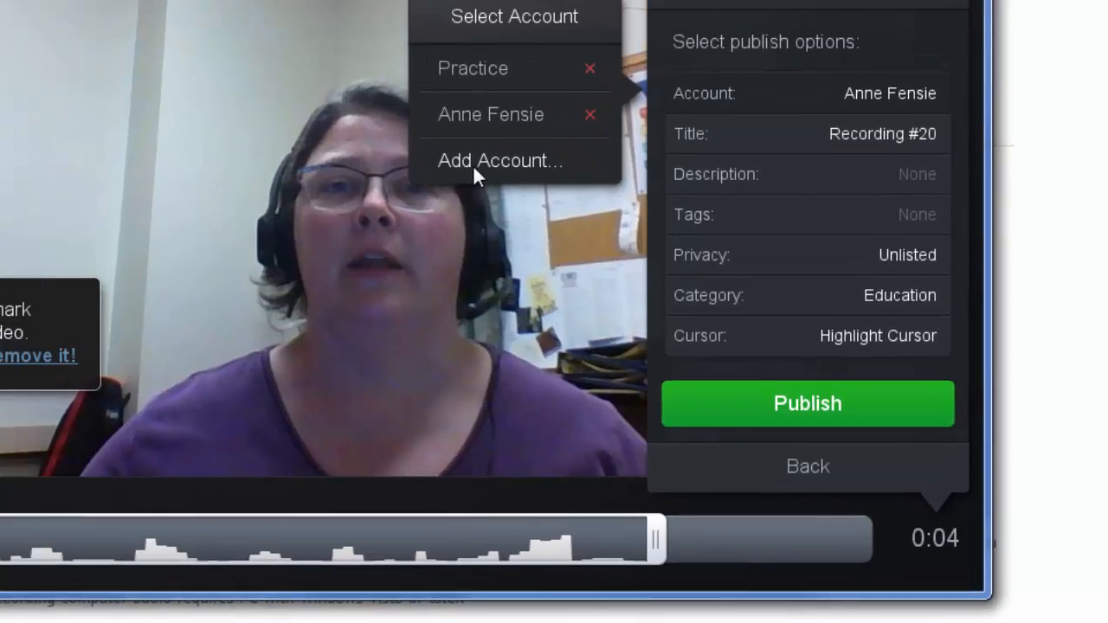
left_click(500, 160)
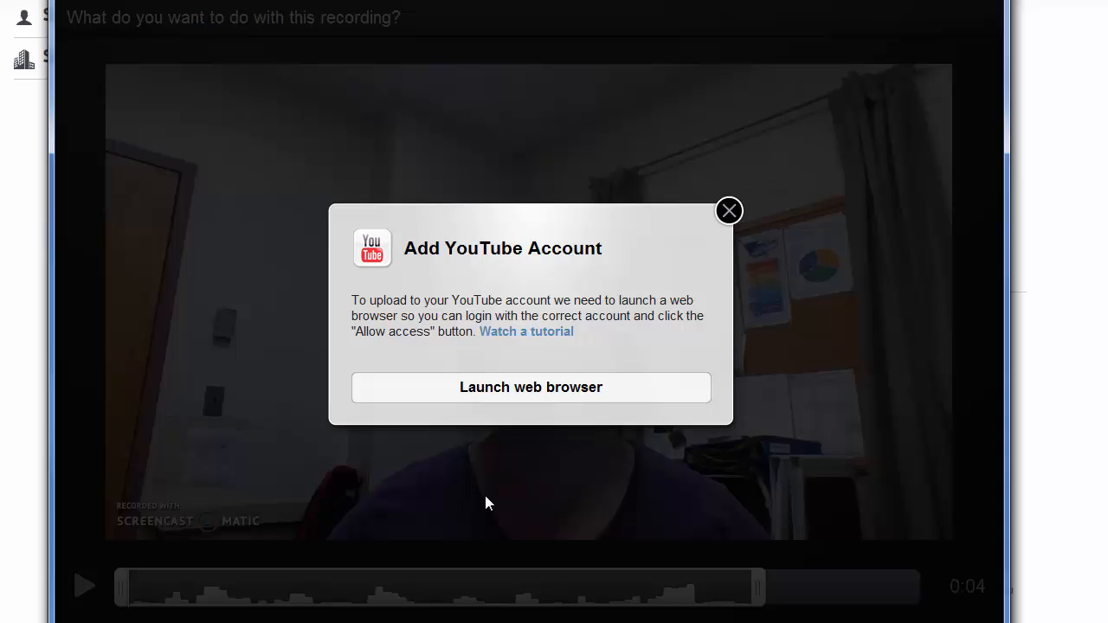
mouse_move(529, 387)
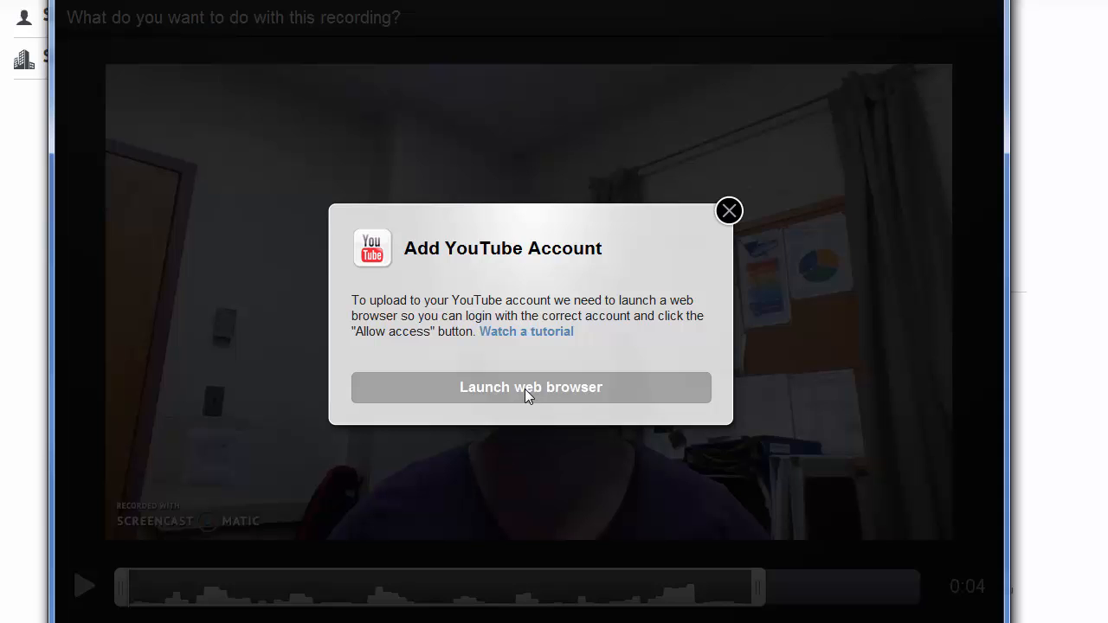
left_click(530, 386)
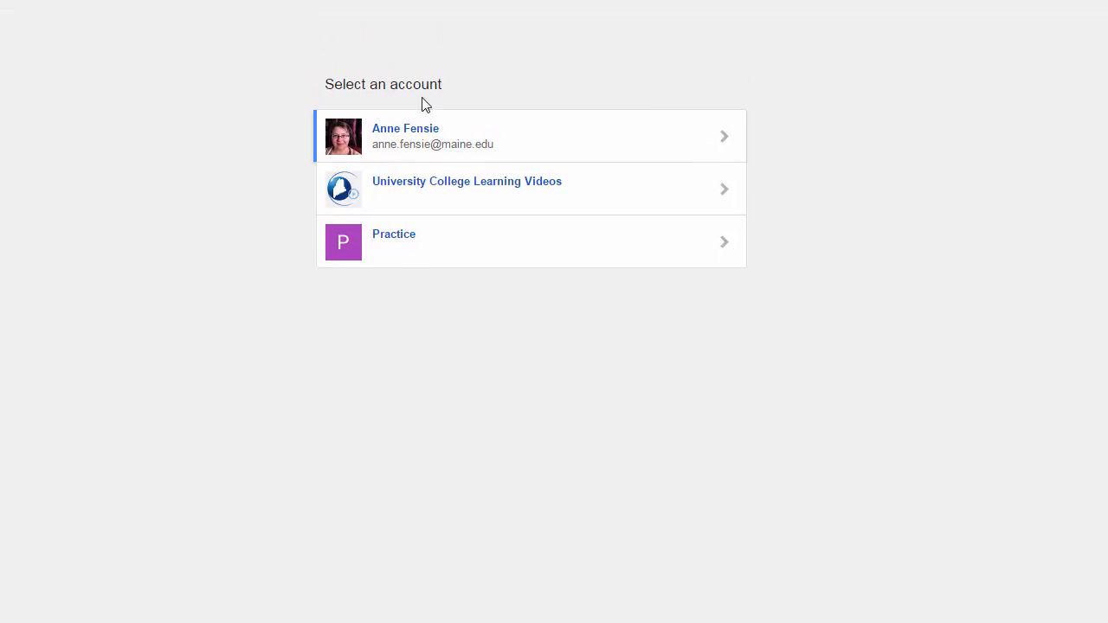
- Sign in with the personal Google account and allow Screencast-O-Matic access to YouTube
left_click(530, 136)
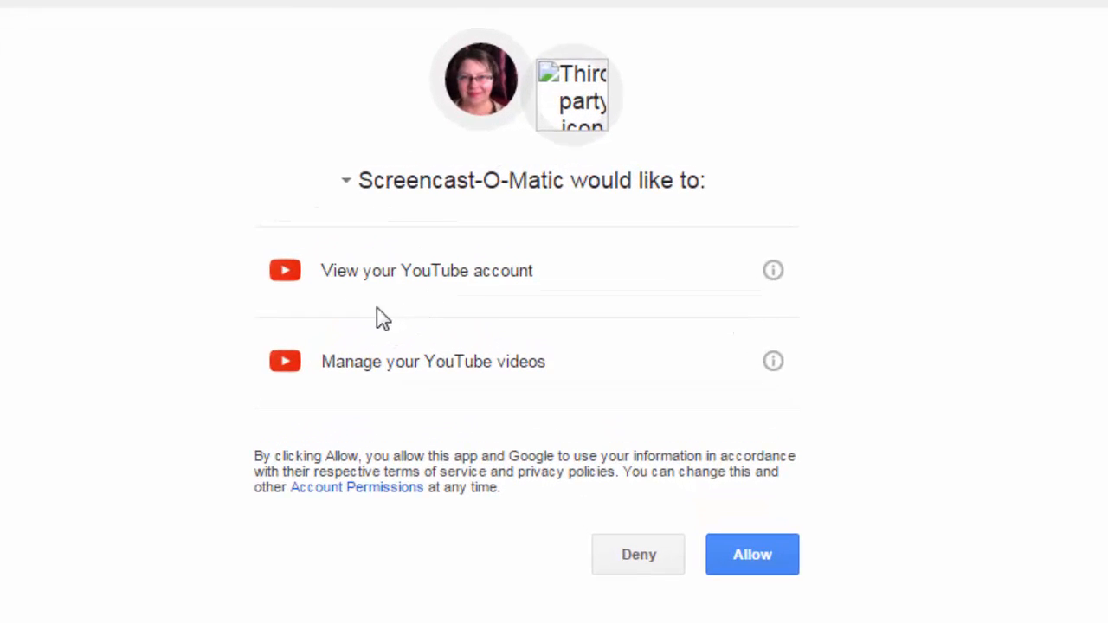
mouse_move(336, 398)
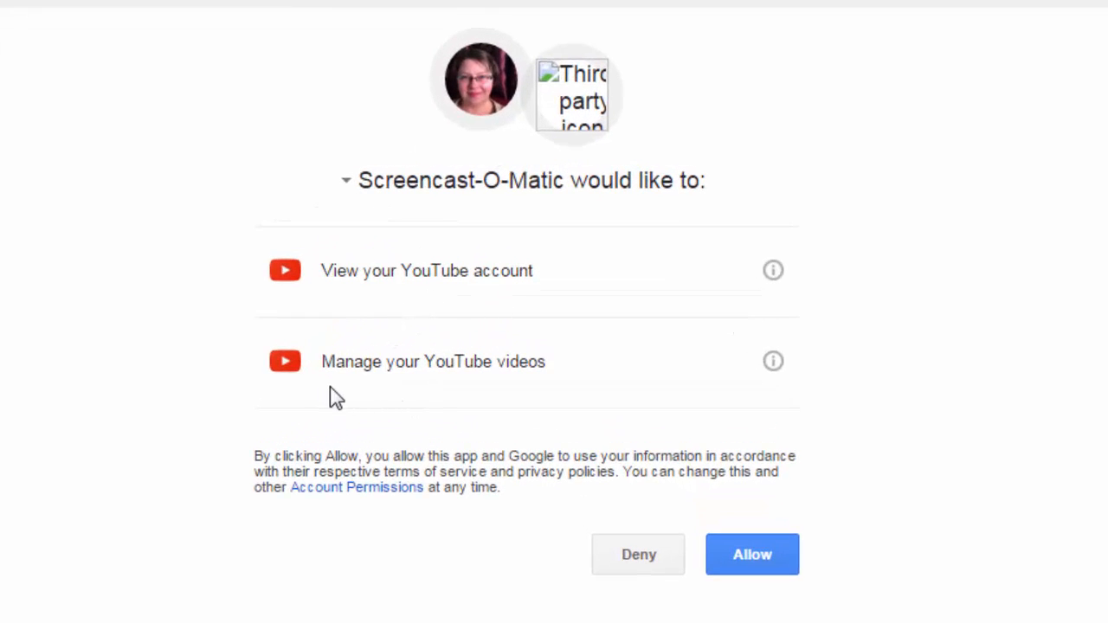
mouse_move(515, 401)
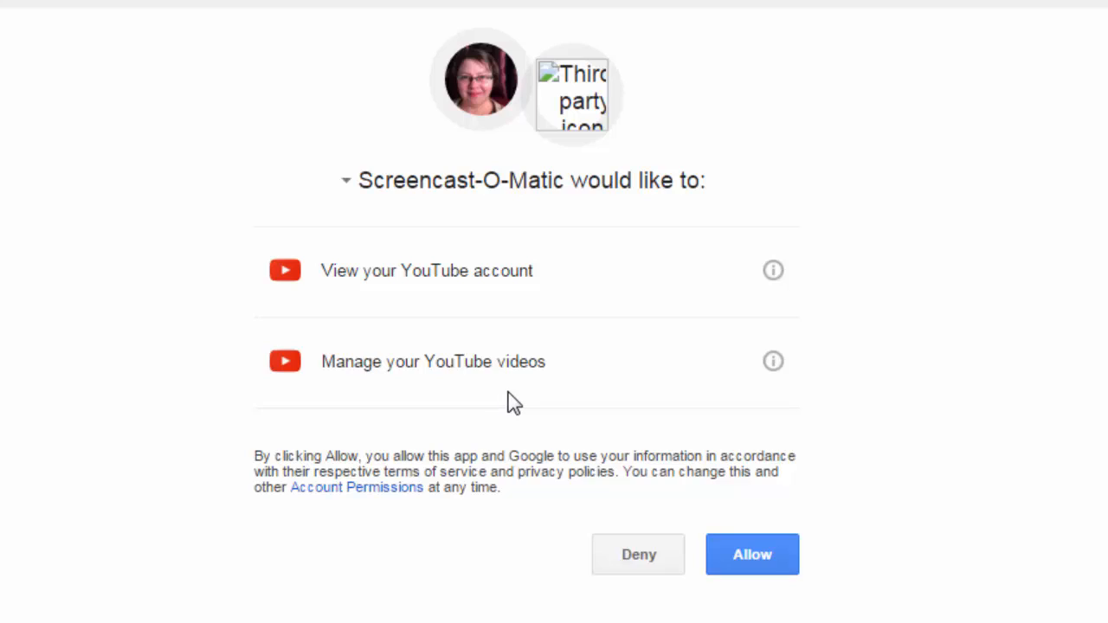
mouse_move(328, 424)
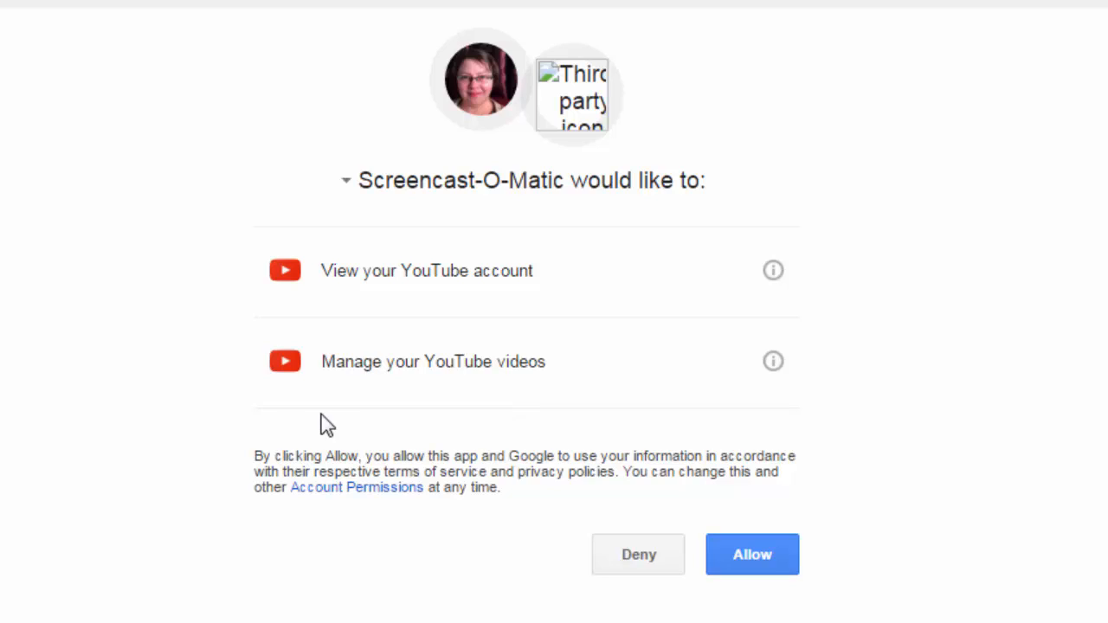
mouse_move(751, 553)
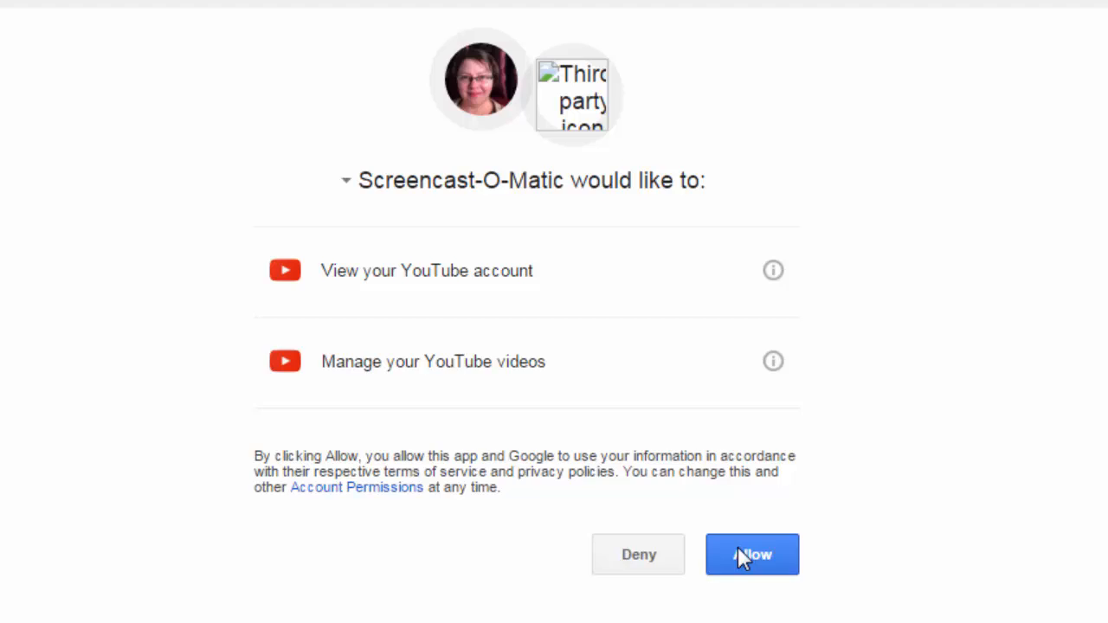
left_click(751, 553)
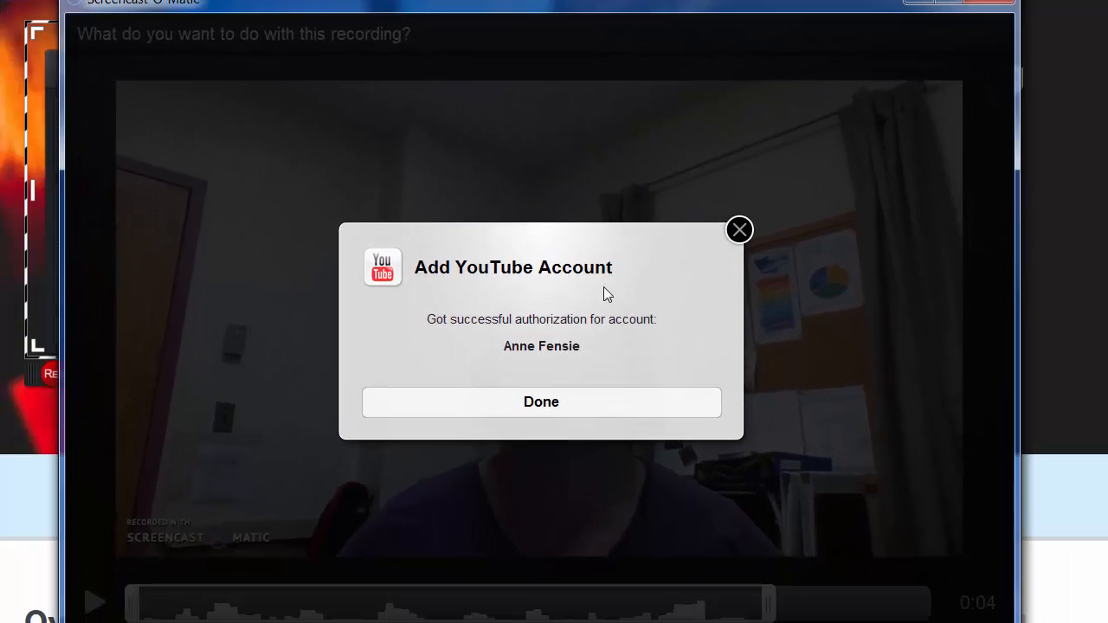
mouse_move(480, 346)
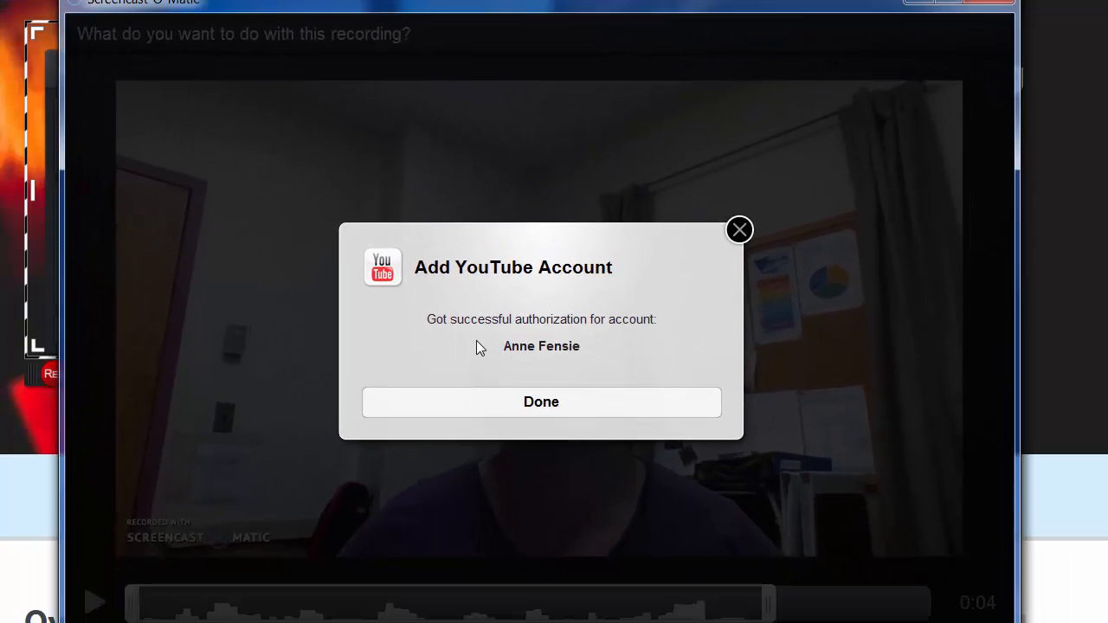
left_click(541, 401)
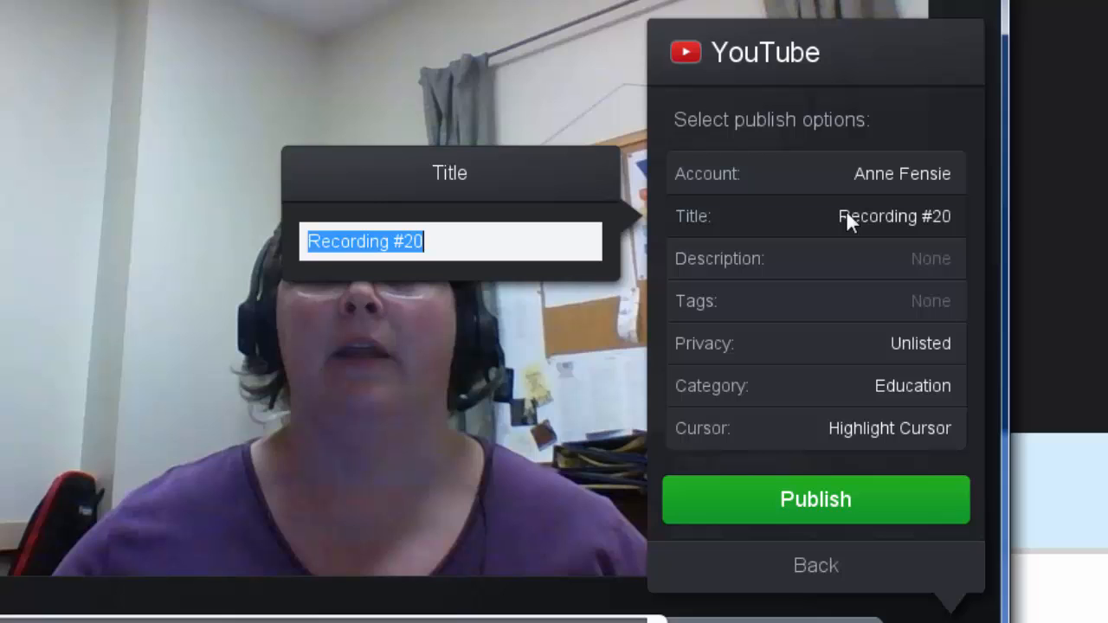
- Retitle the YouTube upload 'Welcome'
type("Welcome")
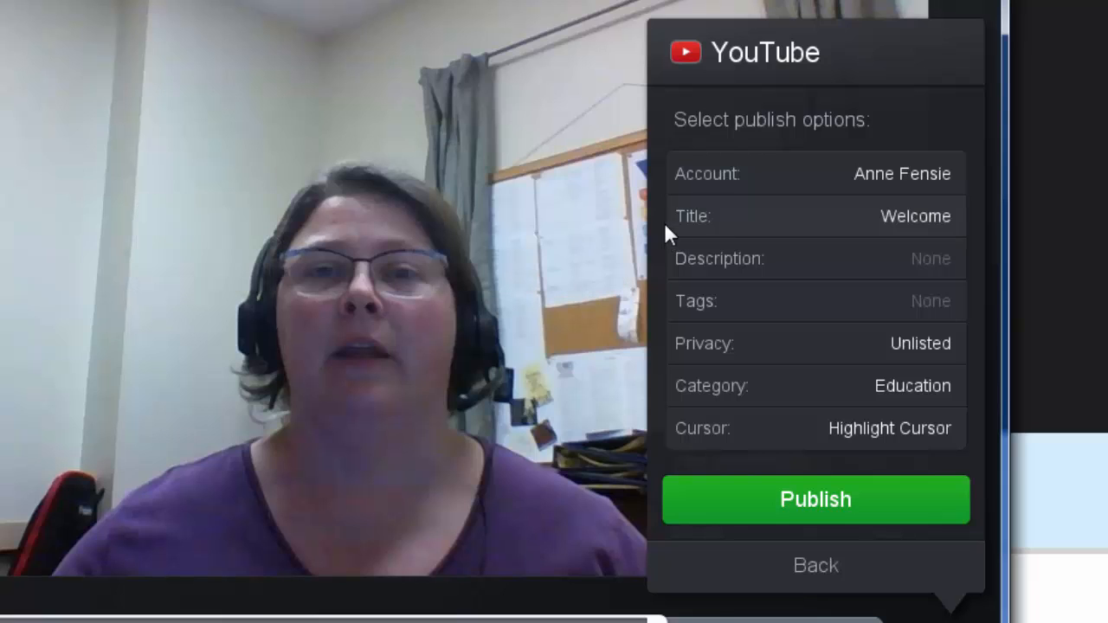
left_click(929, 258)
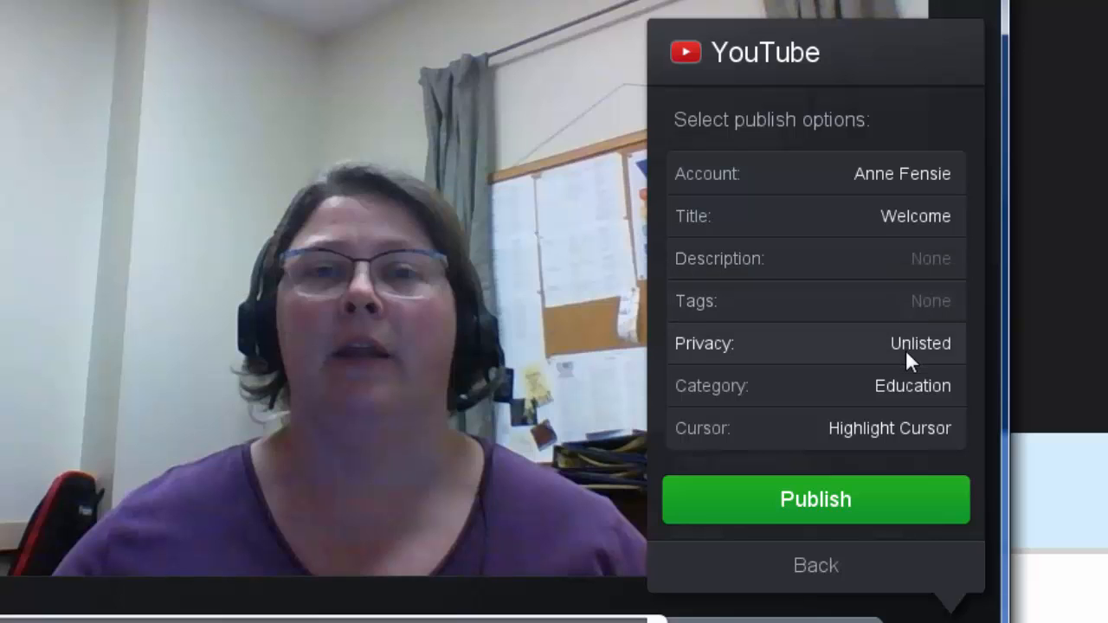
- Change the video's YouTube privacy setting, ending on Private
left_click(919, 343)
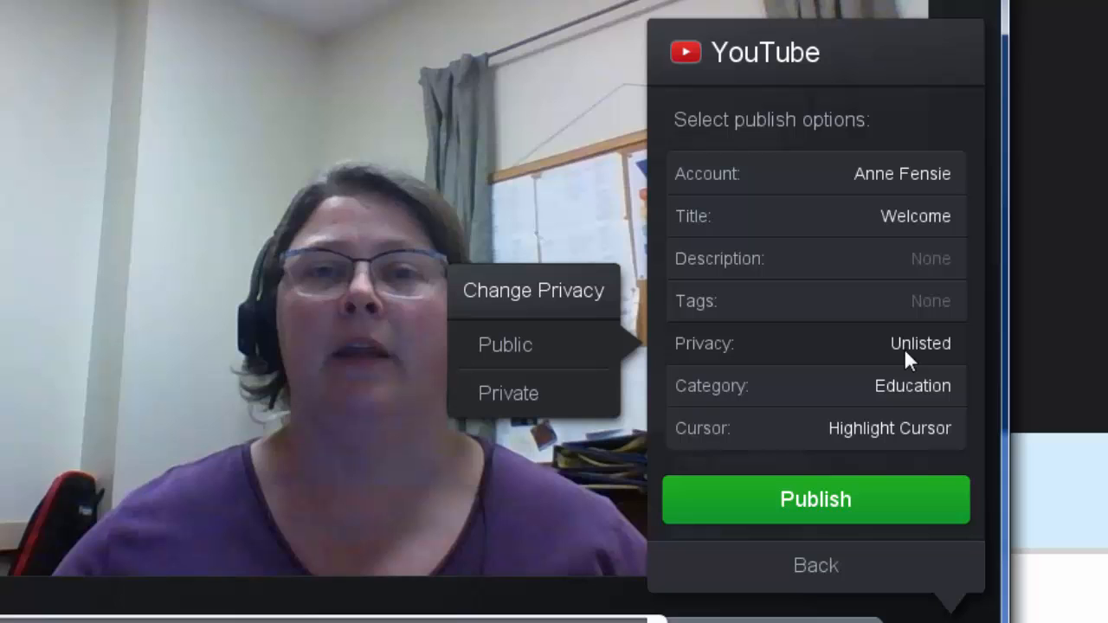
mouse_move(896, 357)
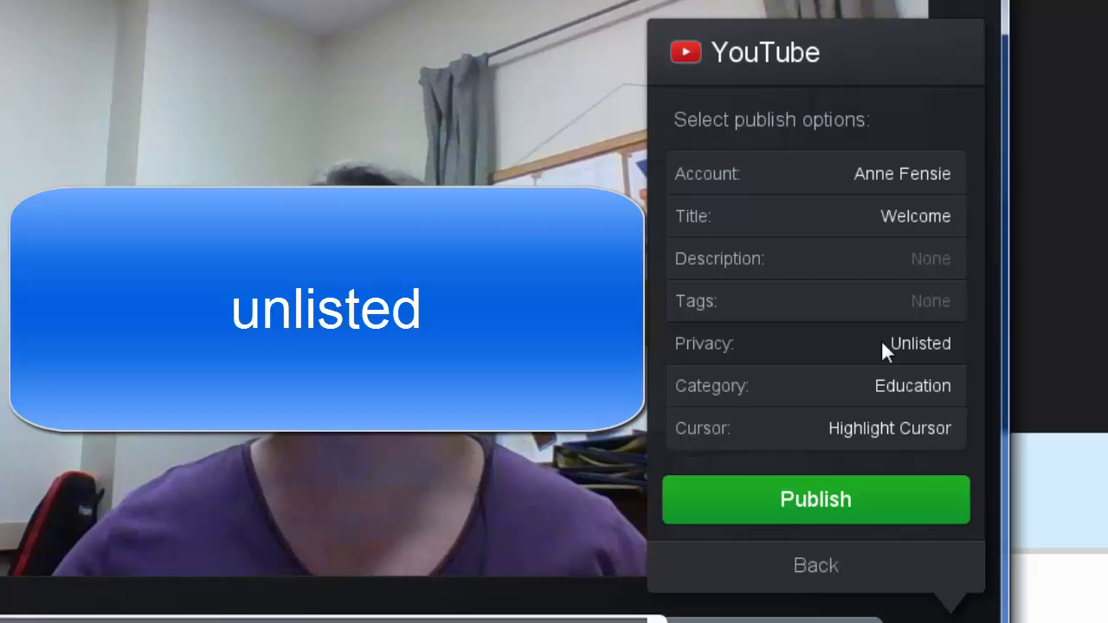
mouse_move(883, 344)
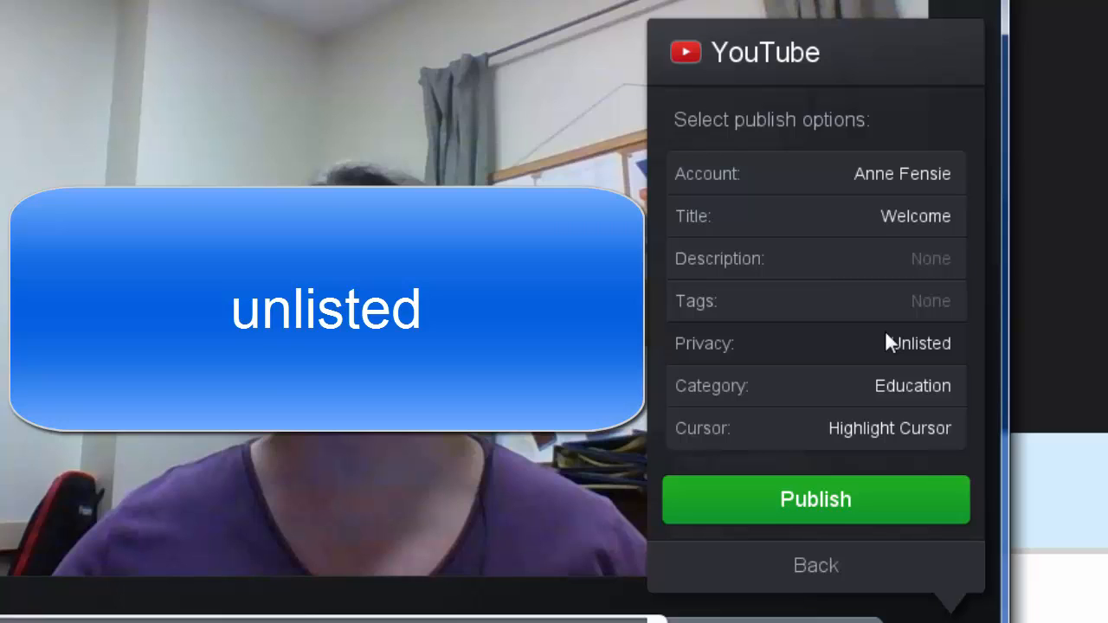
mouse_move(892, 343)
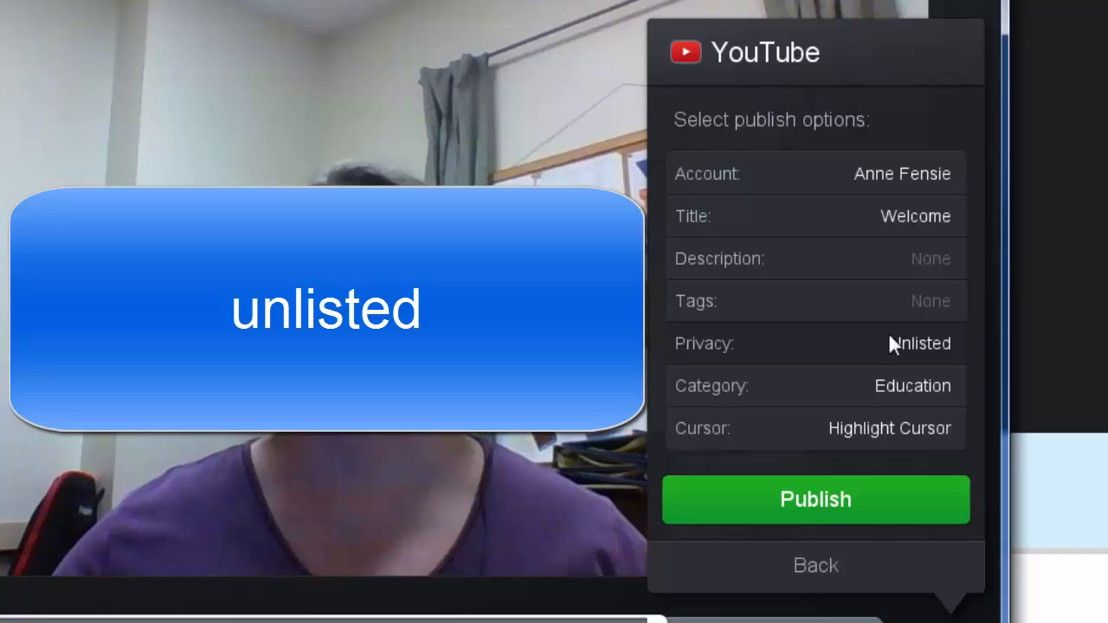
mouse_move(845, 353)
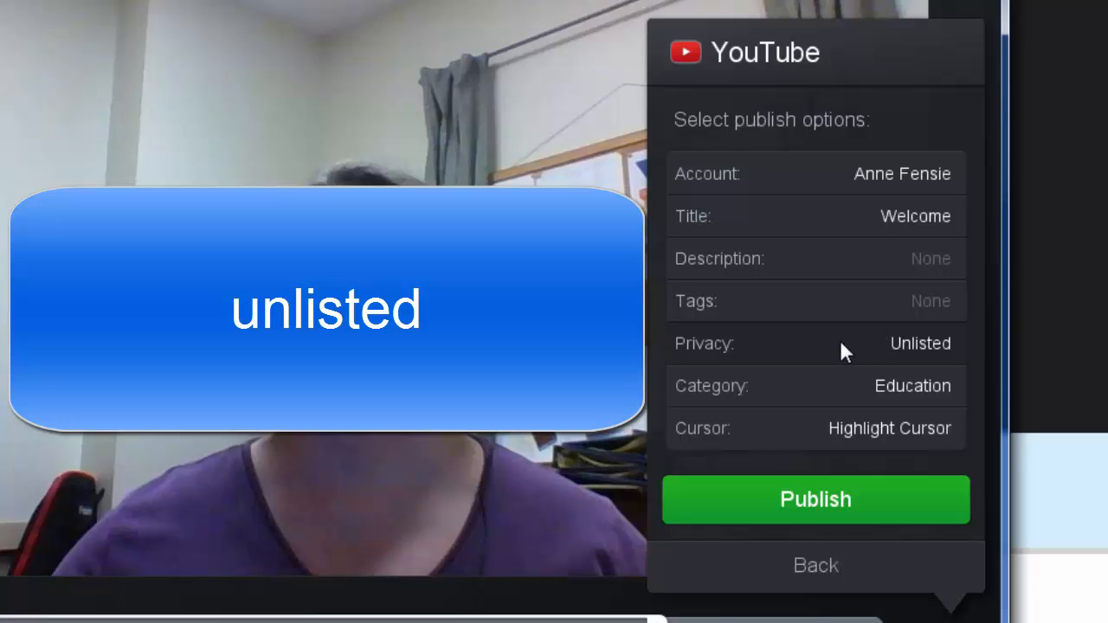
left_click(920, 344)
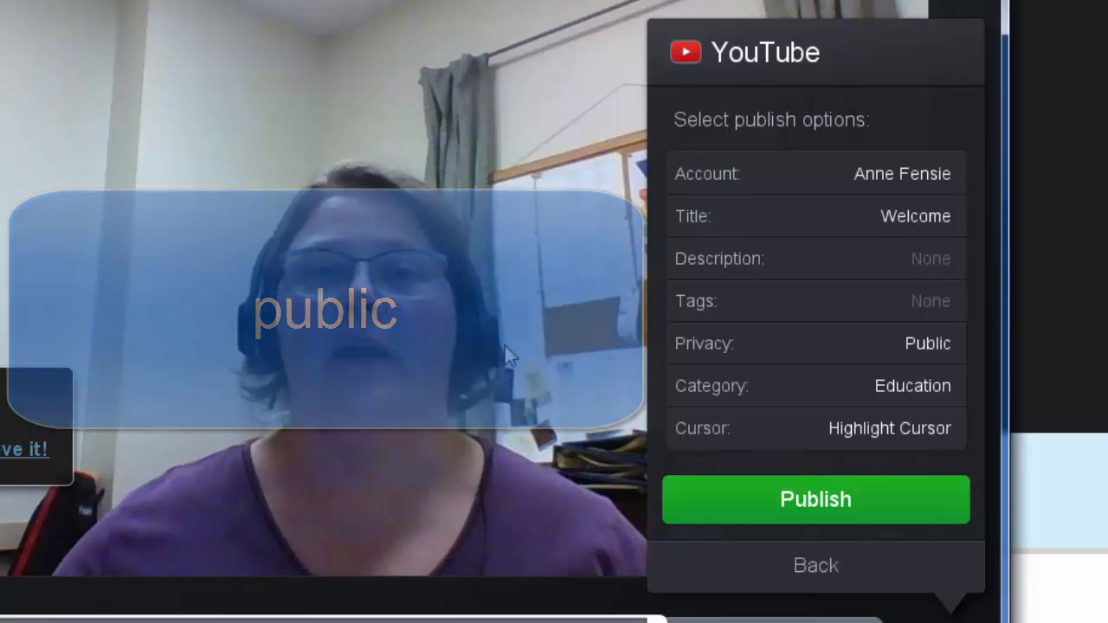
left_click(926, 344)
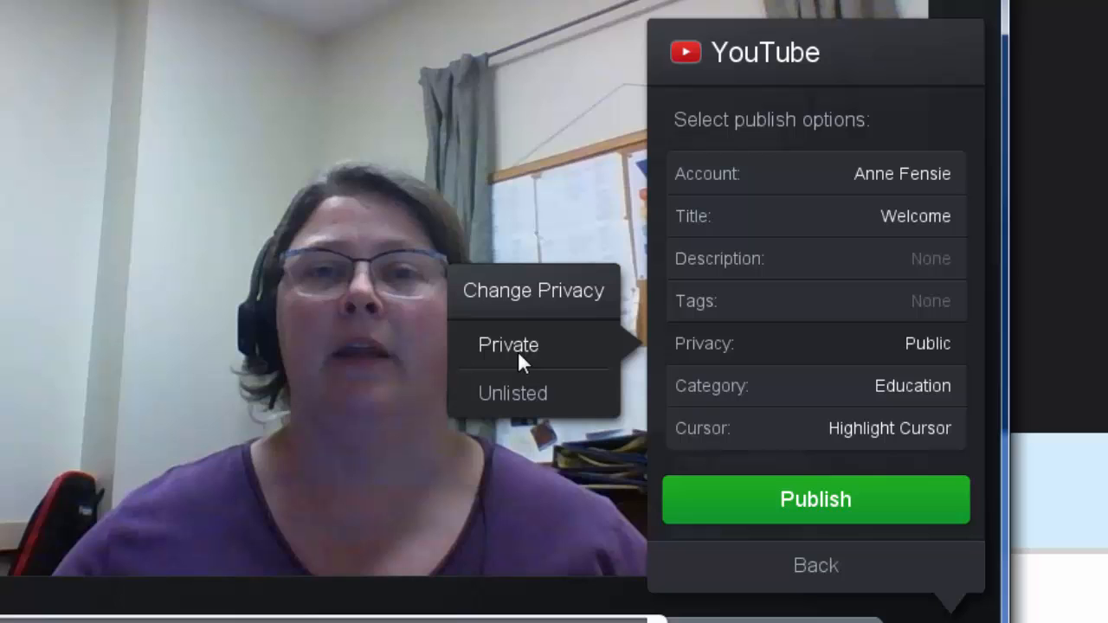
left_click(508, 344)
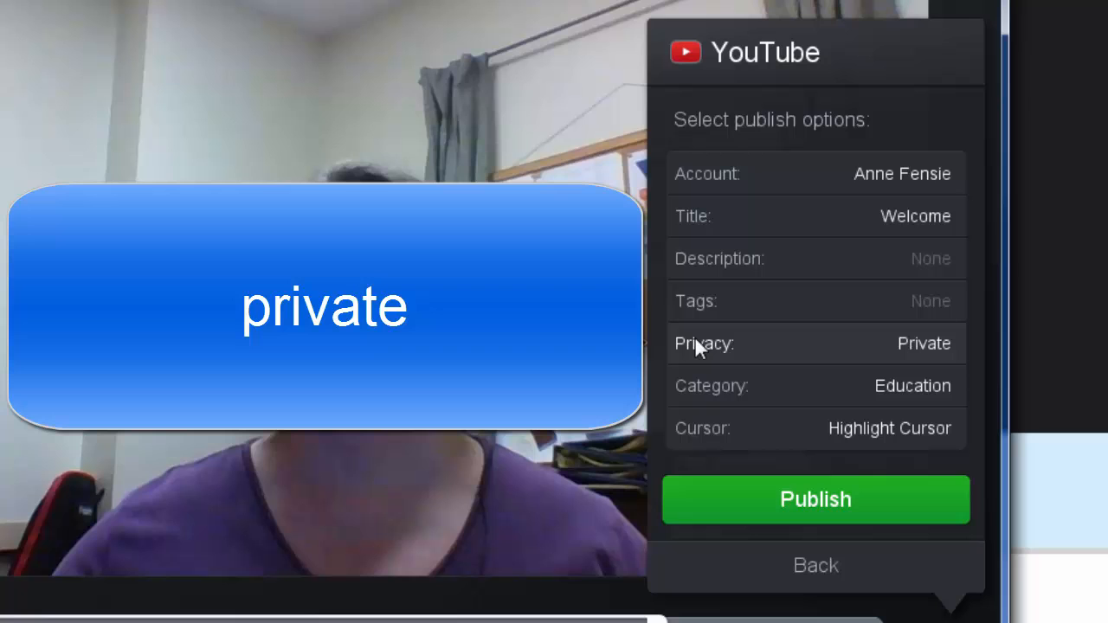
mouse_move(699, 347)
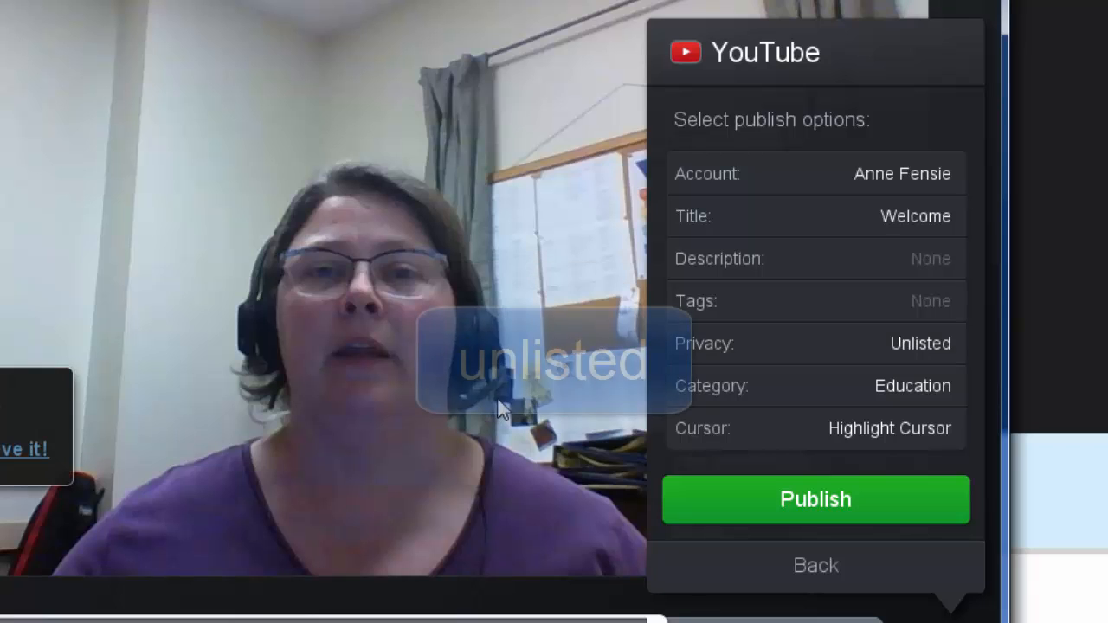
mouse_move(815, 499)
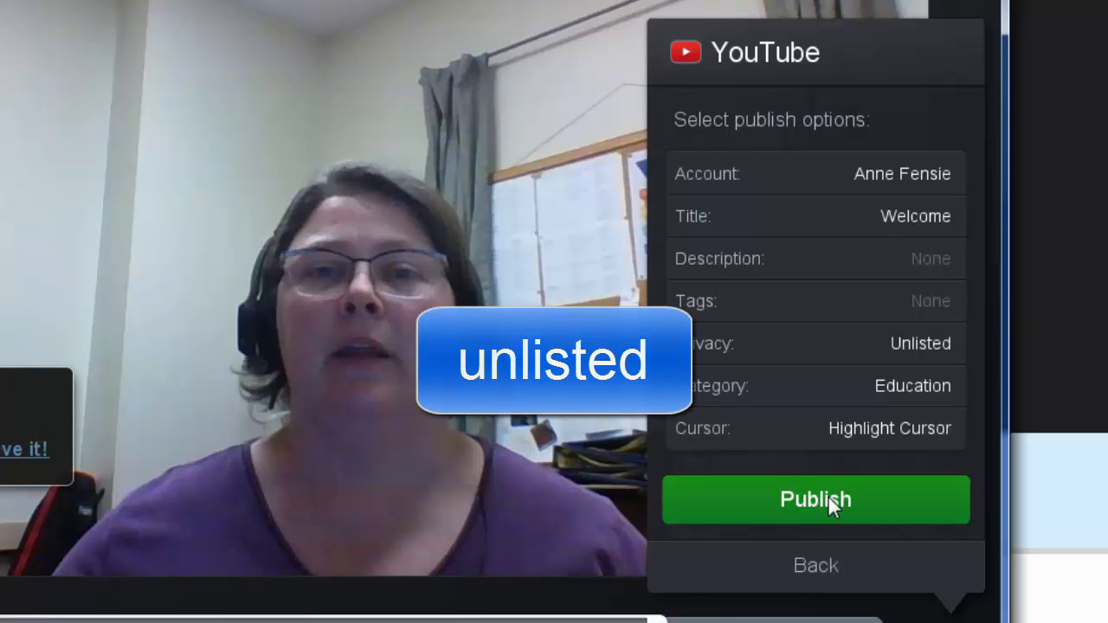
- Publish the Welcome video to YouTube as Unlisted and dismiss the completed upload window
left_click(815, 499)
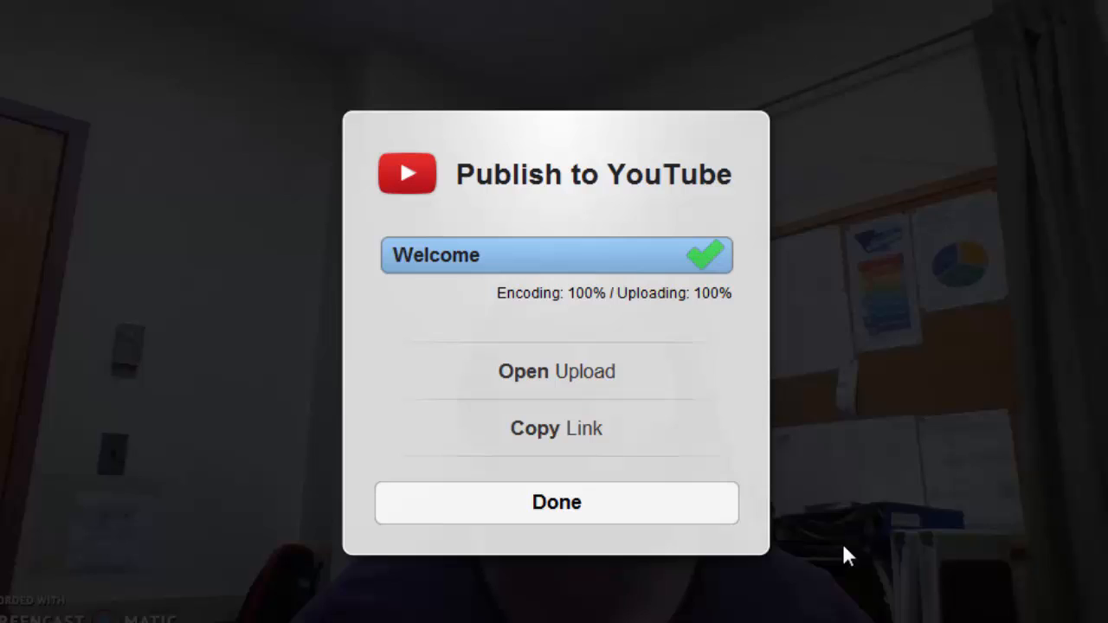
mouse_move(545, 376)
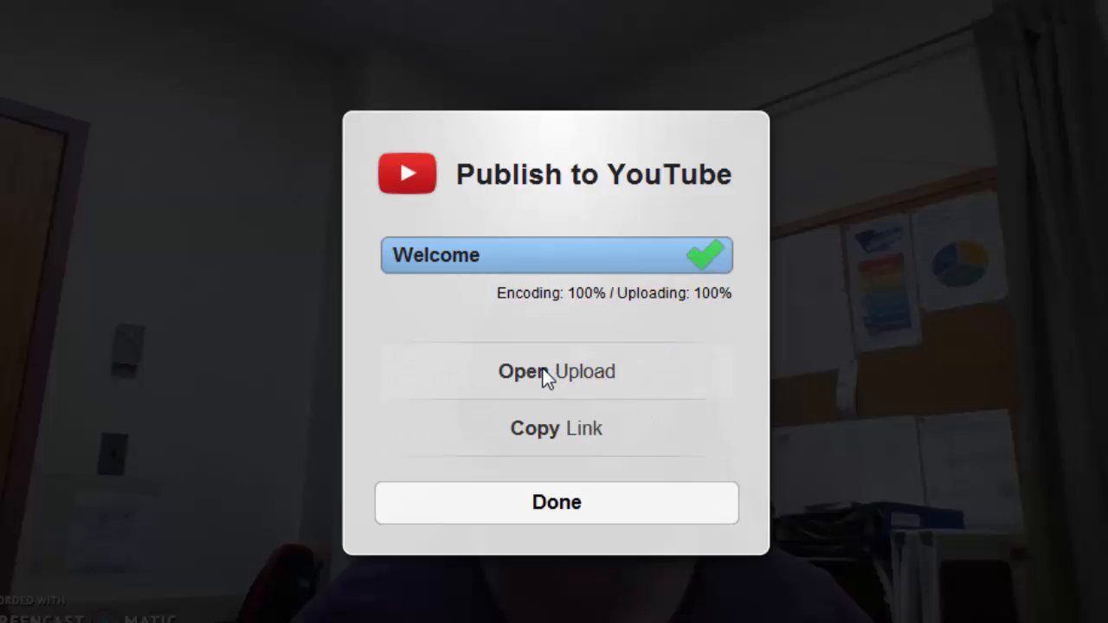
mouse_move(551, 448)
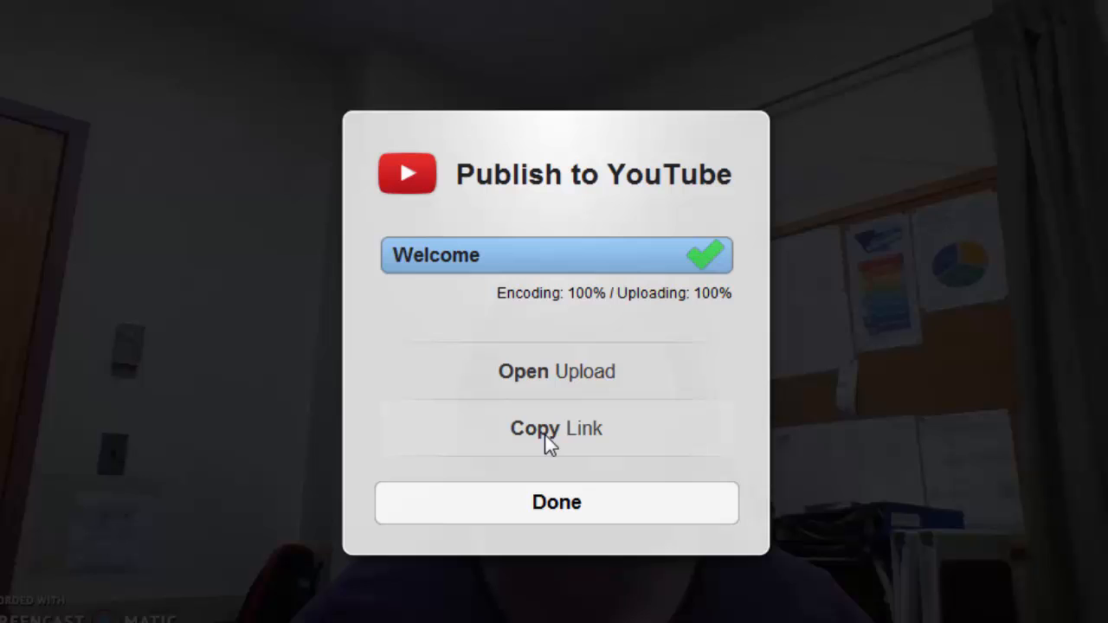
mouse_move(553, 483)
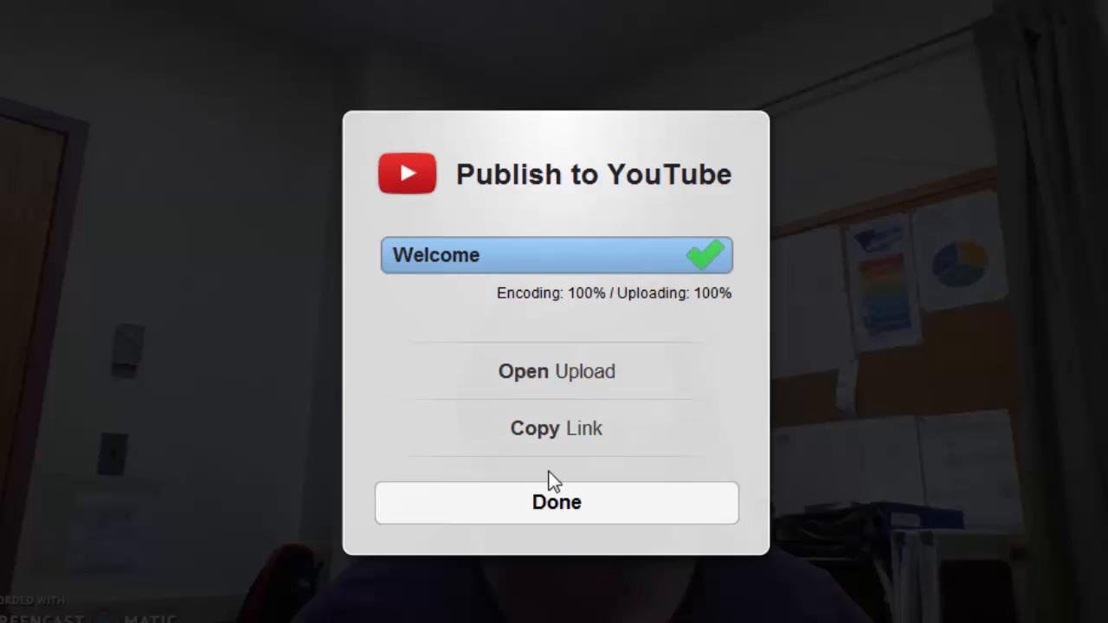
left_click(556, 502)
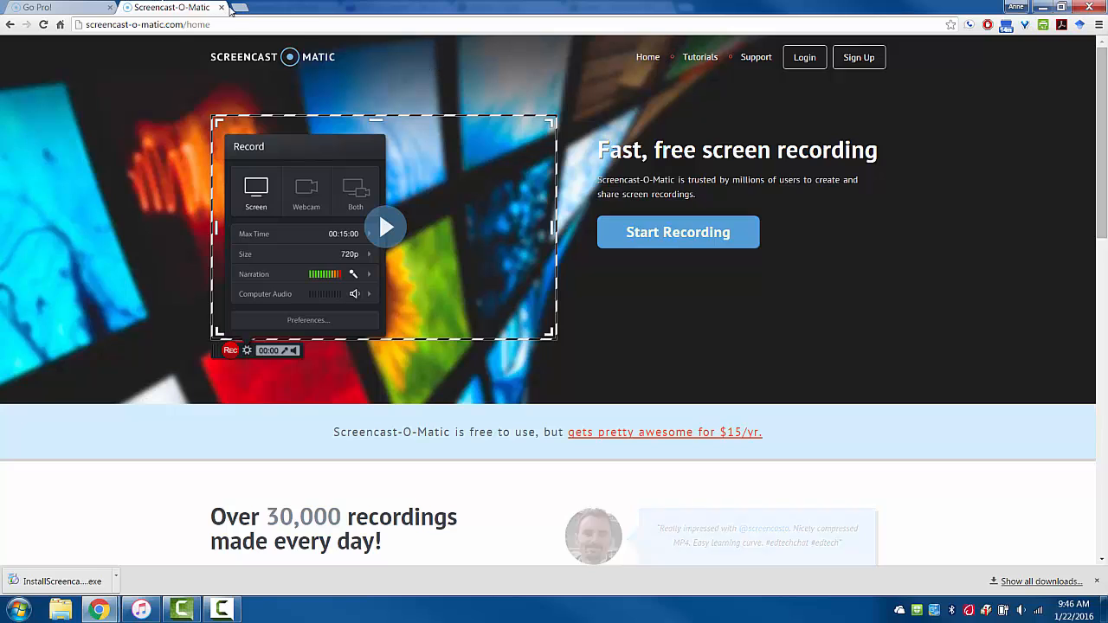
- Switch Chrome to the Blackboard course Discussion Board listing its forums
left_click(147, 24)
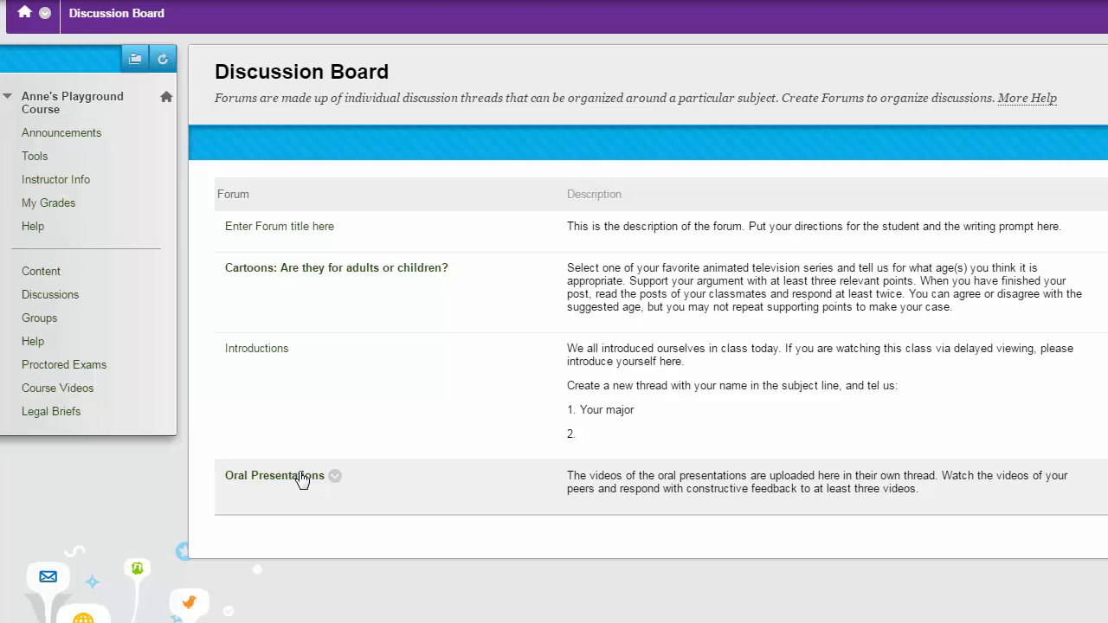
- Start a Create Thread form in the Oral Presentations forum with the full editor toolbar showing
left_click(274, 475)
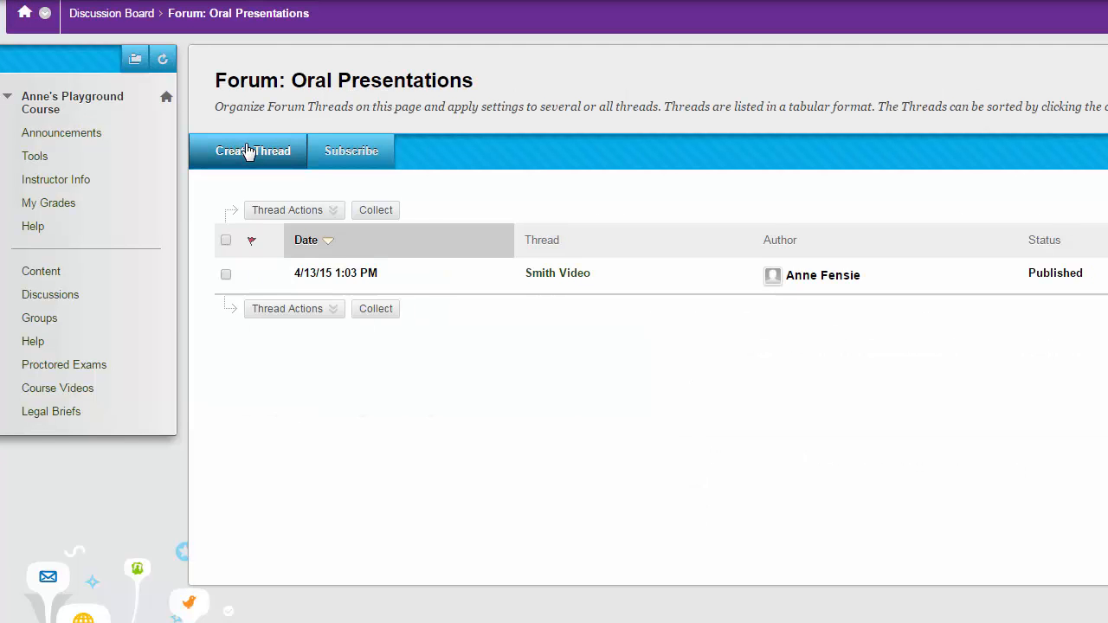
left_click(251, 150)
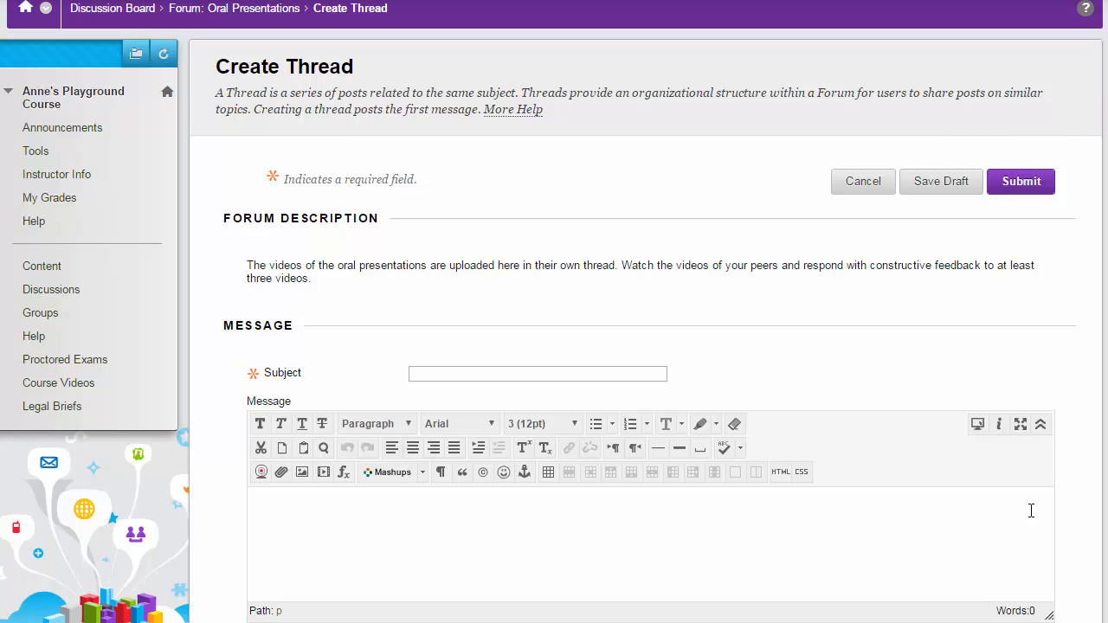
mouse_move(1040, 425)
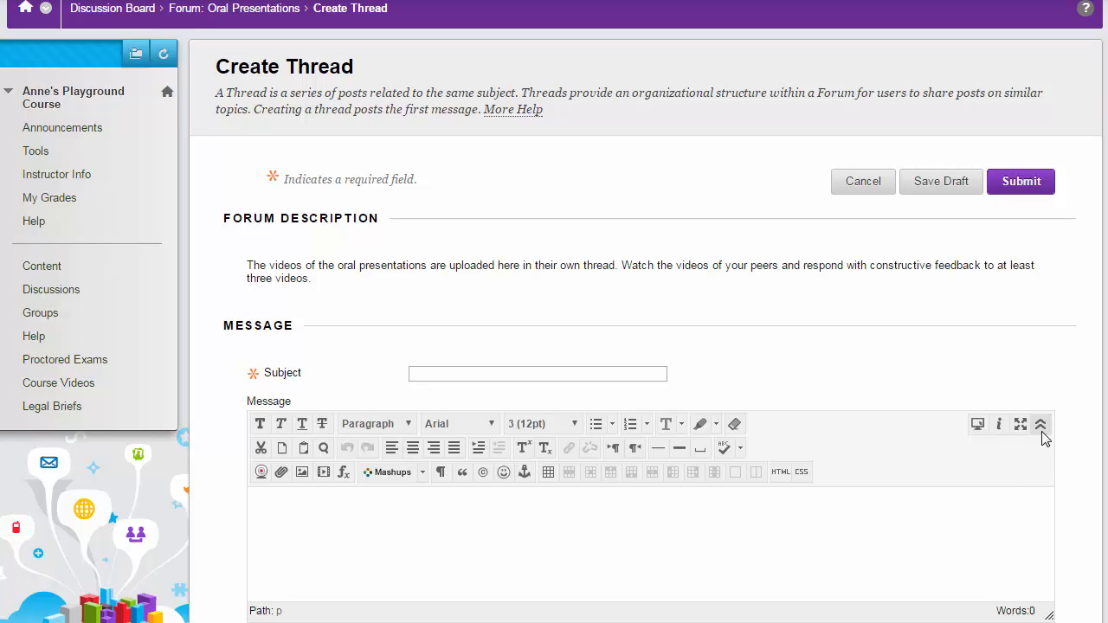
left_click(1039, 424)
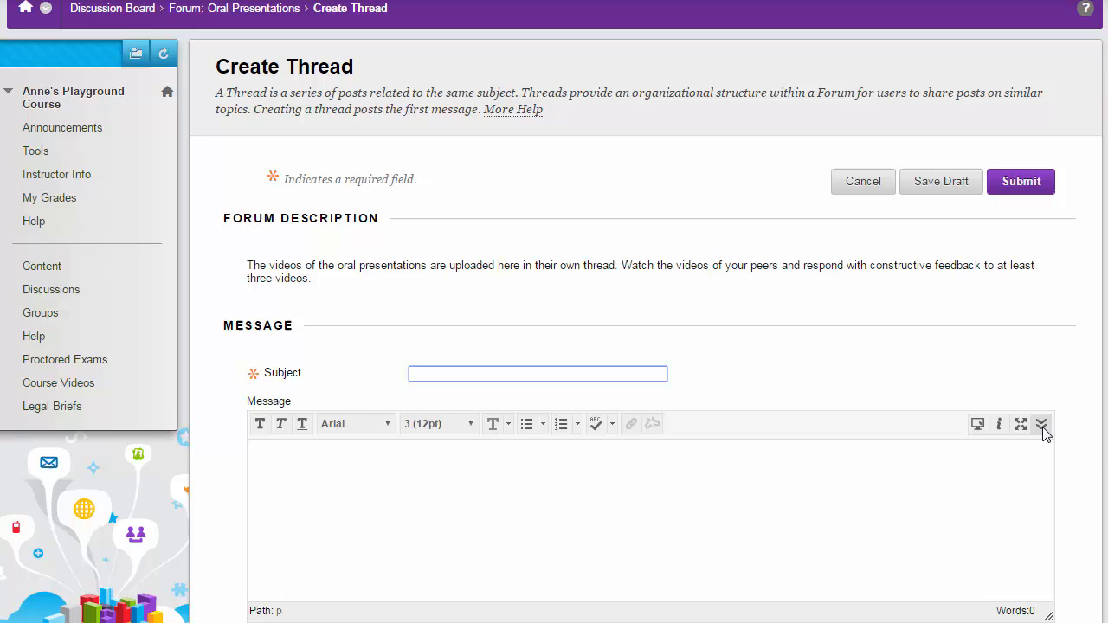
mouse_move(1042, 424)
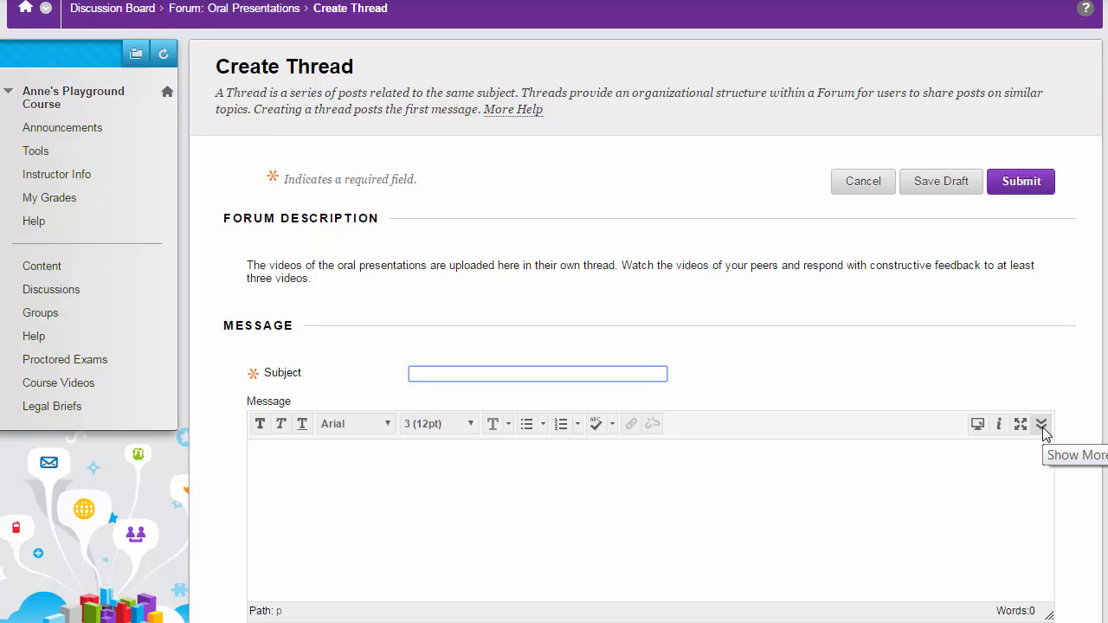
left_click(1041, 423)
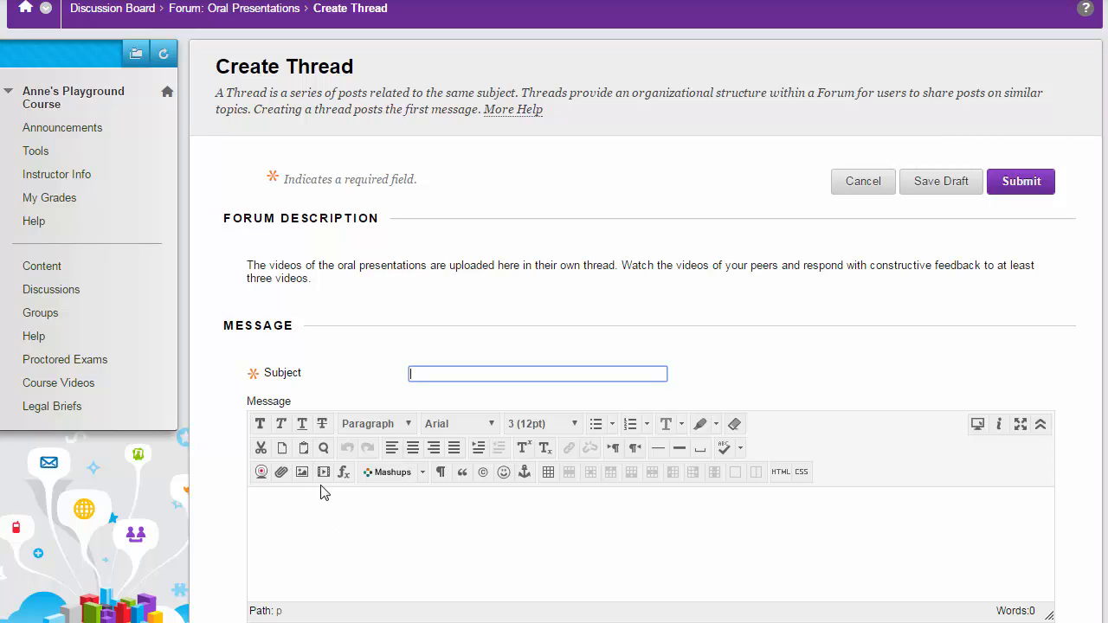
mouse_move(323, 472)
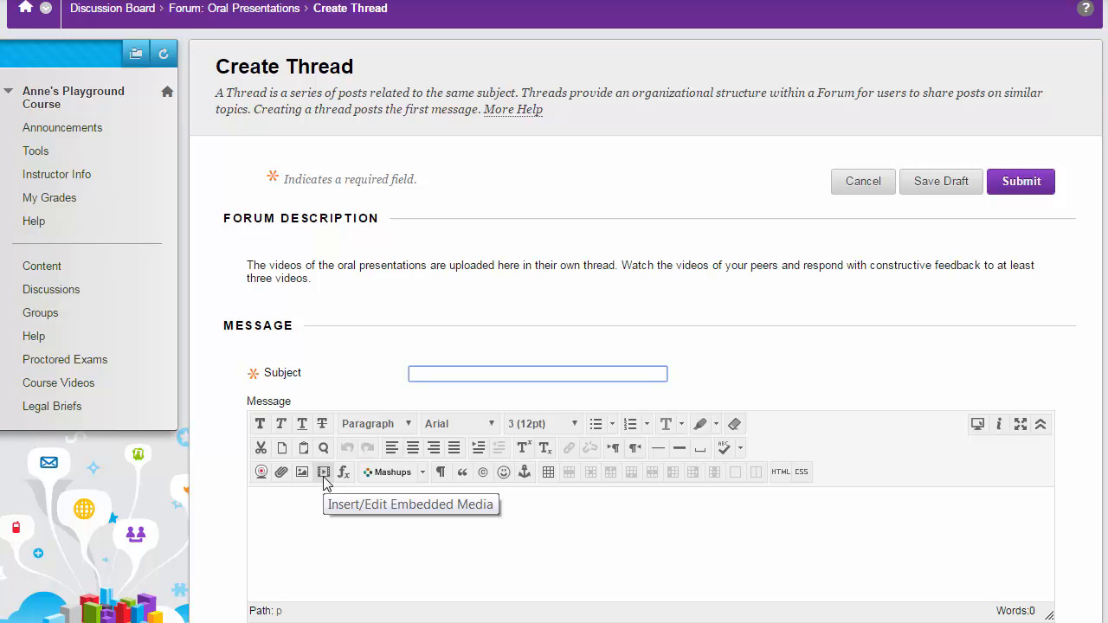
- Insert embedded media using the pasted YouTube video link as its address
left_click(323, 471)
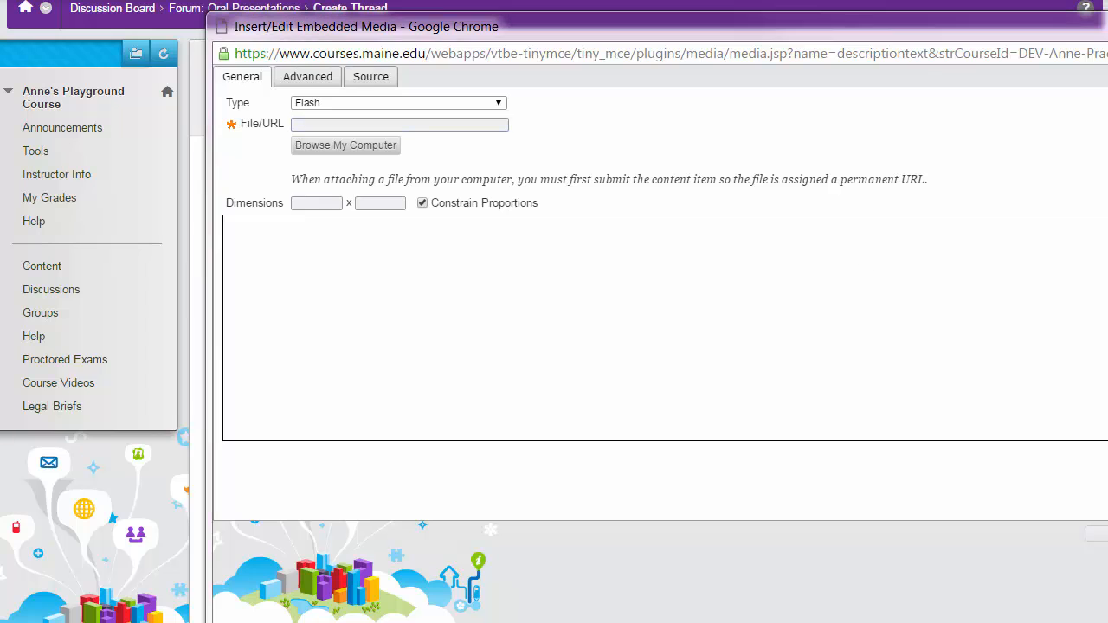
right_click(399, 124)
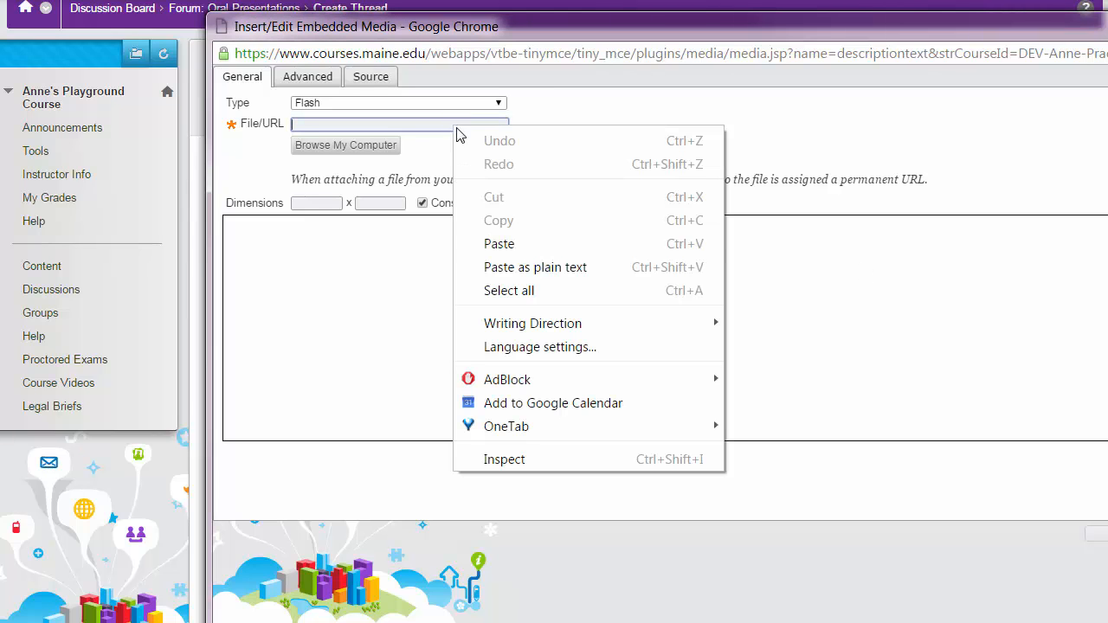
left_click(499, 243)
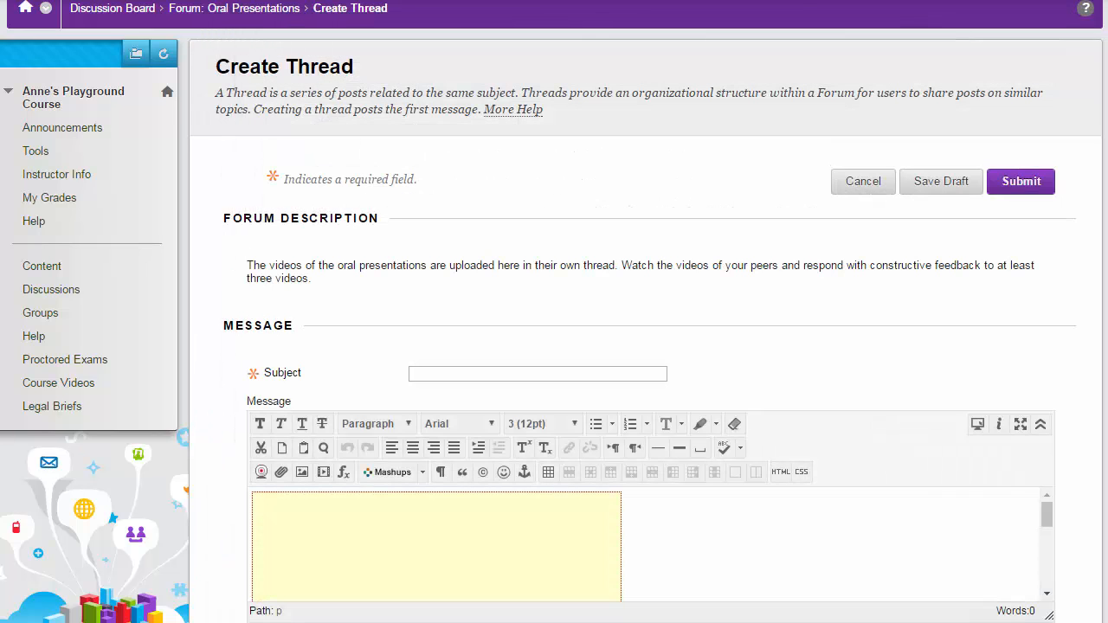
- Submit the thread with subject 'My Video Presentation' and view its post in the forum
type("My V")
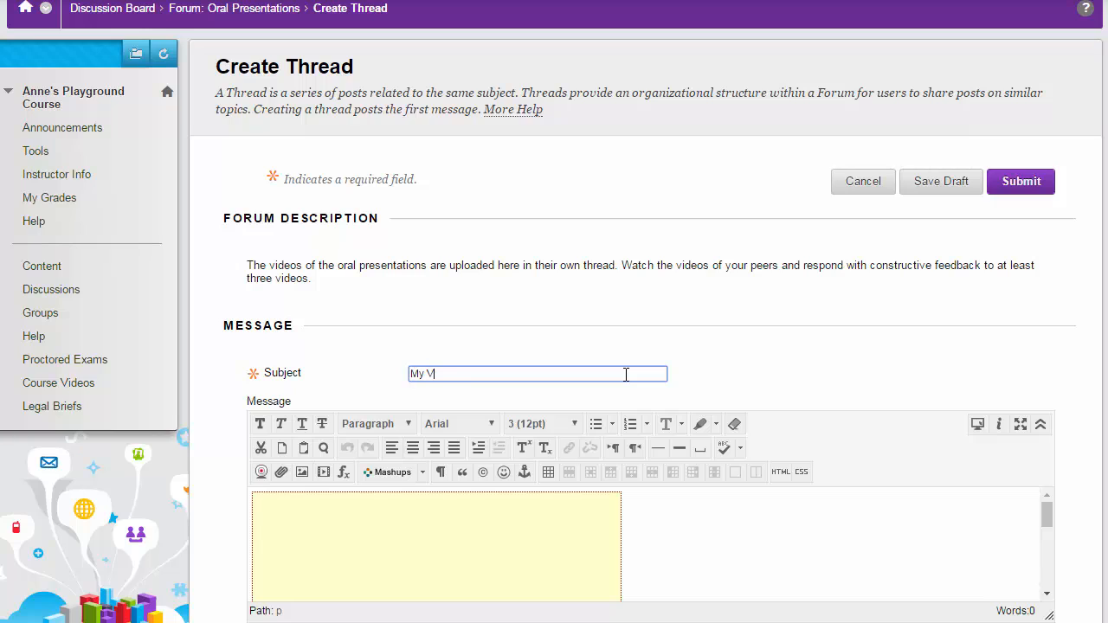
type("ideo Pres")
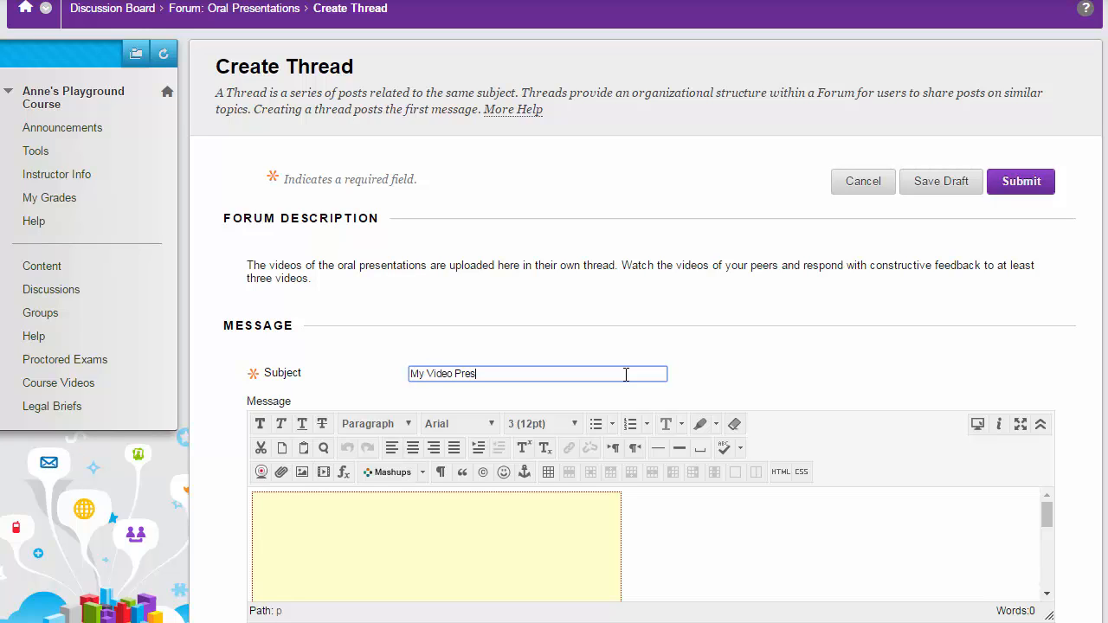
type("entation")
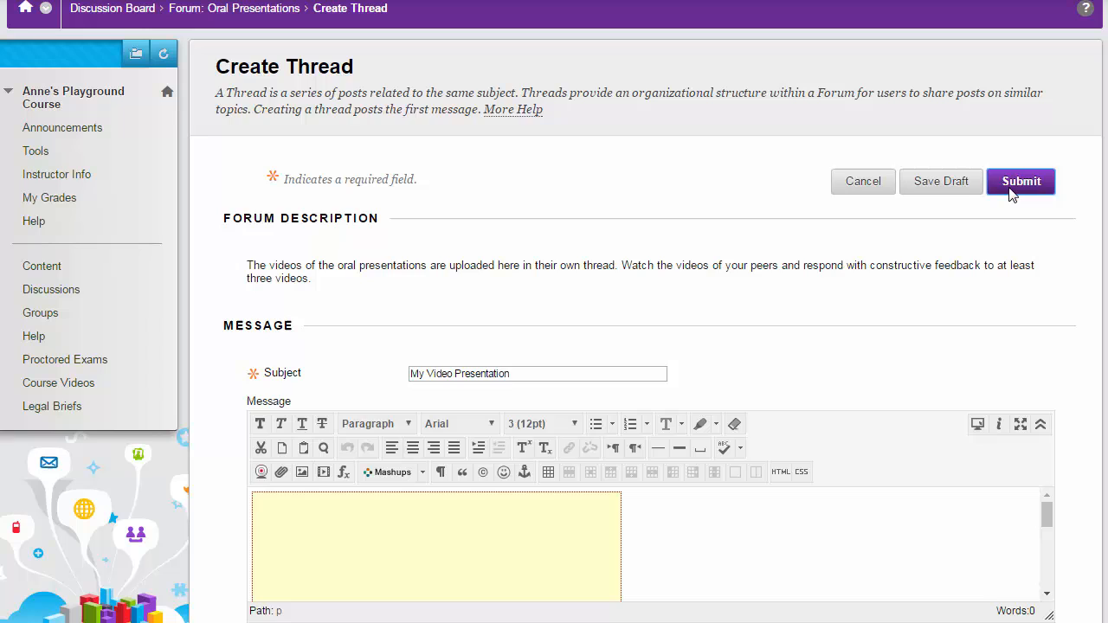
left_click(1020, 181)
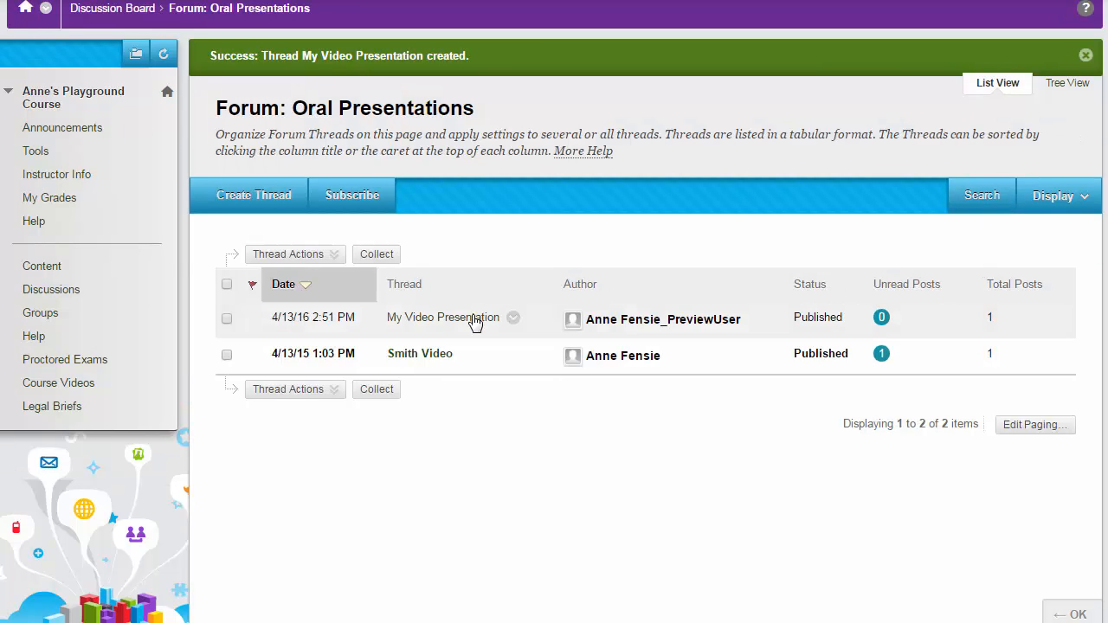
left_click(442, 316)
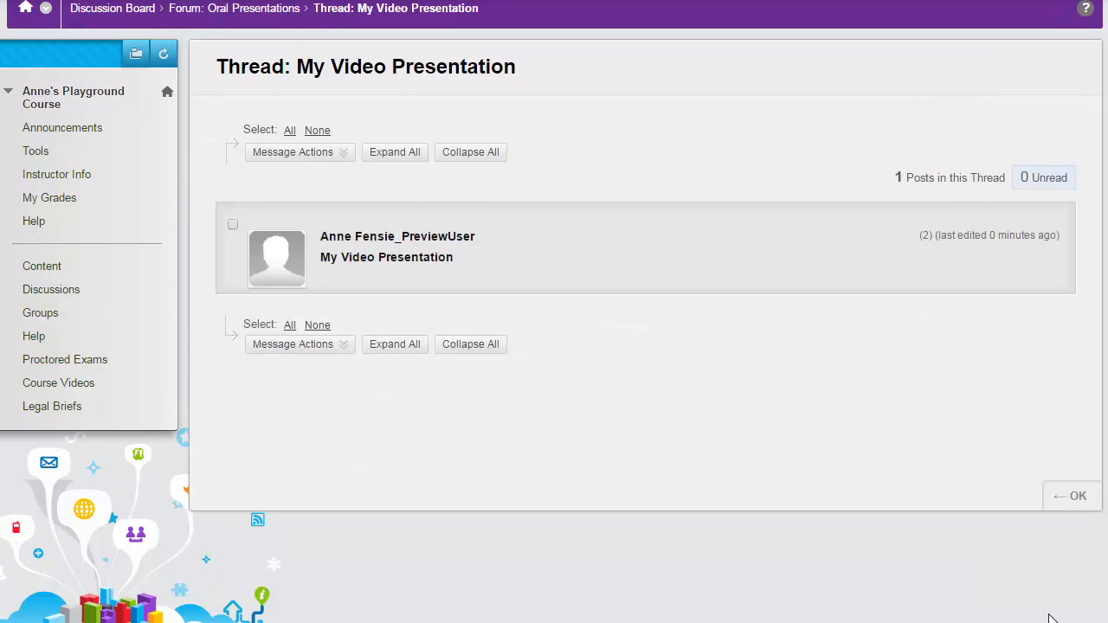